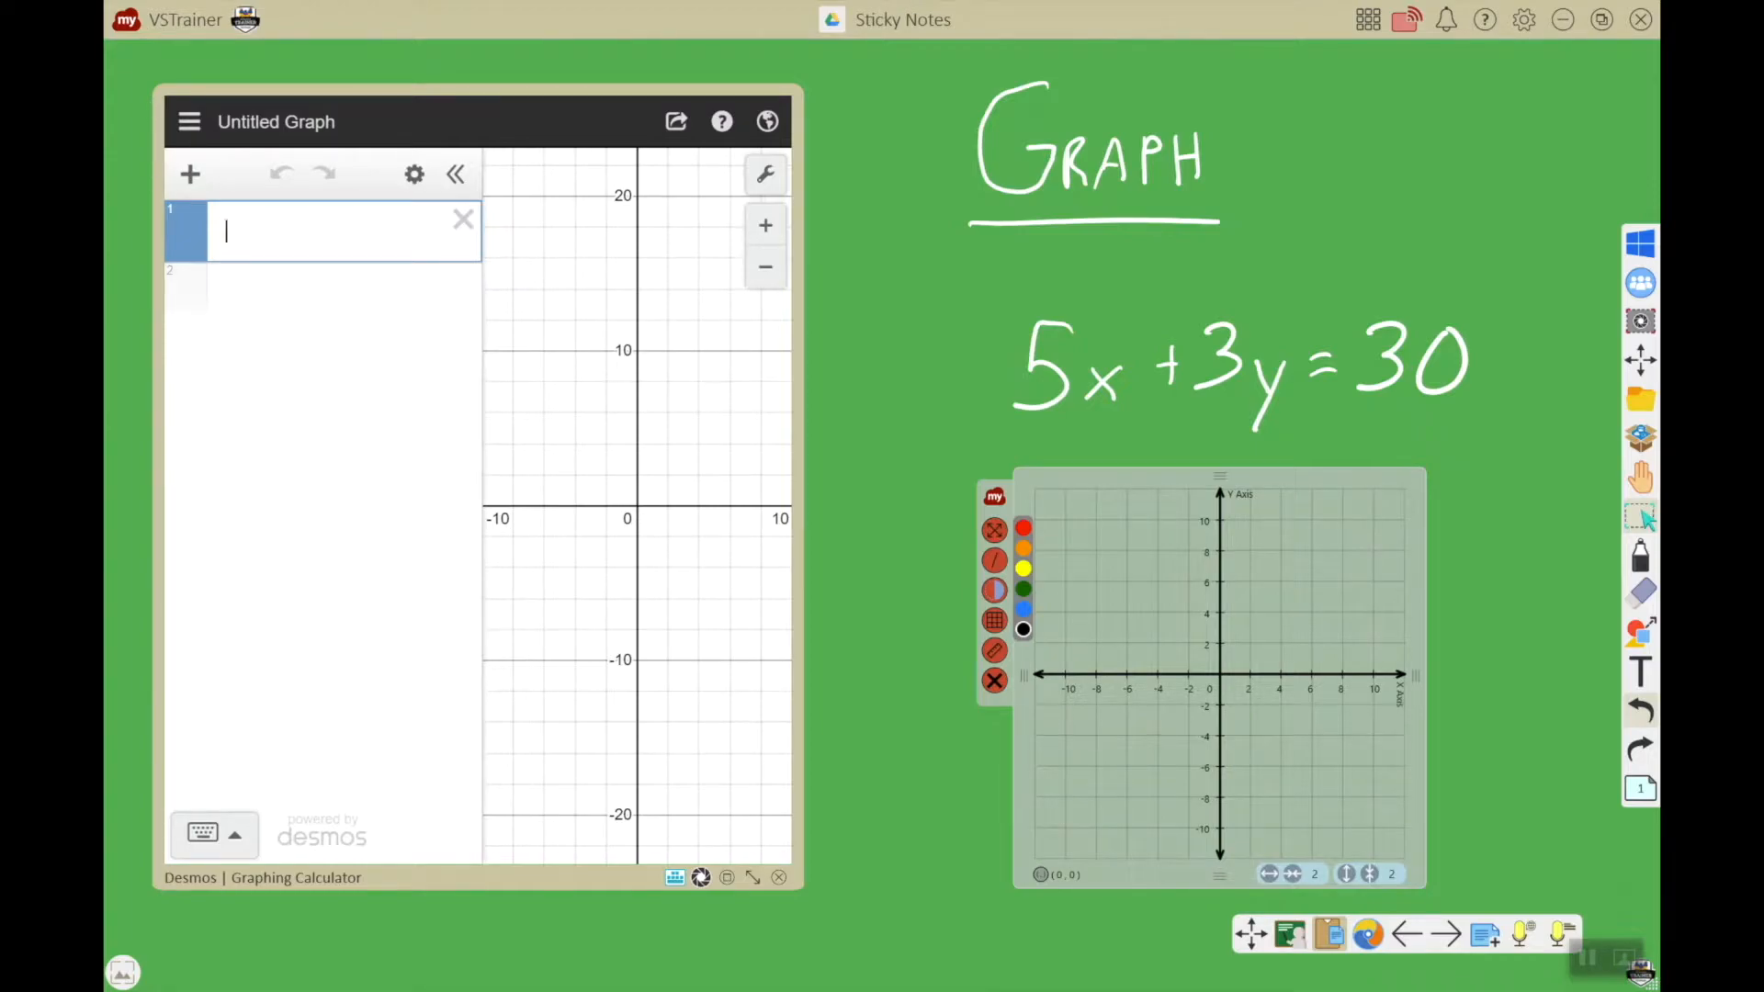
{"action": "mouse_move", "coordinate": [1640, 437]}
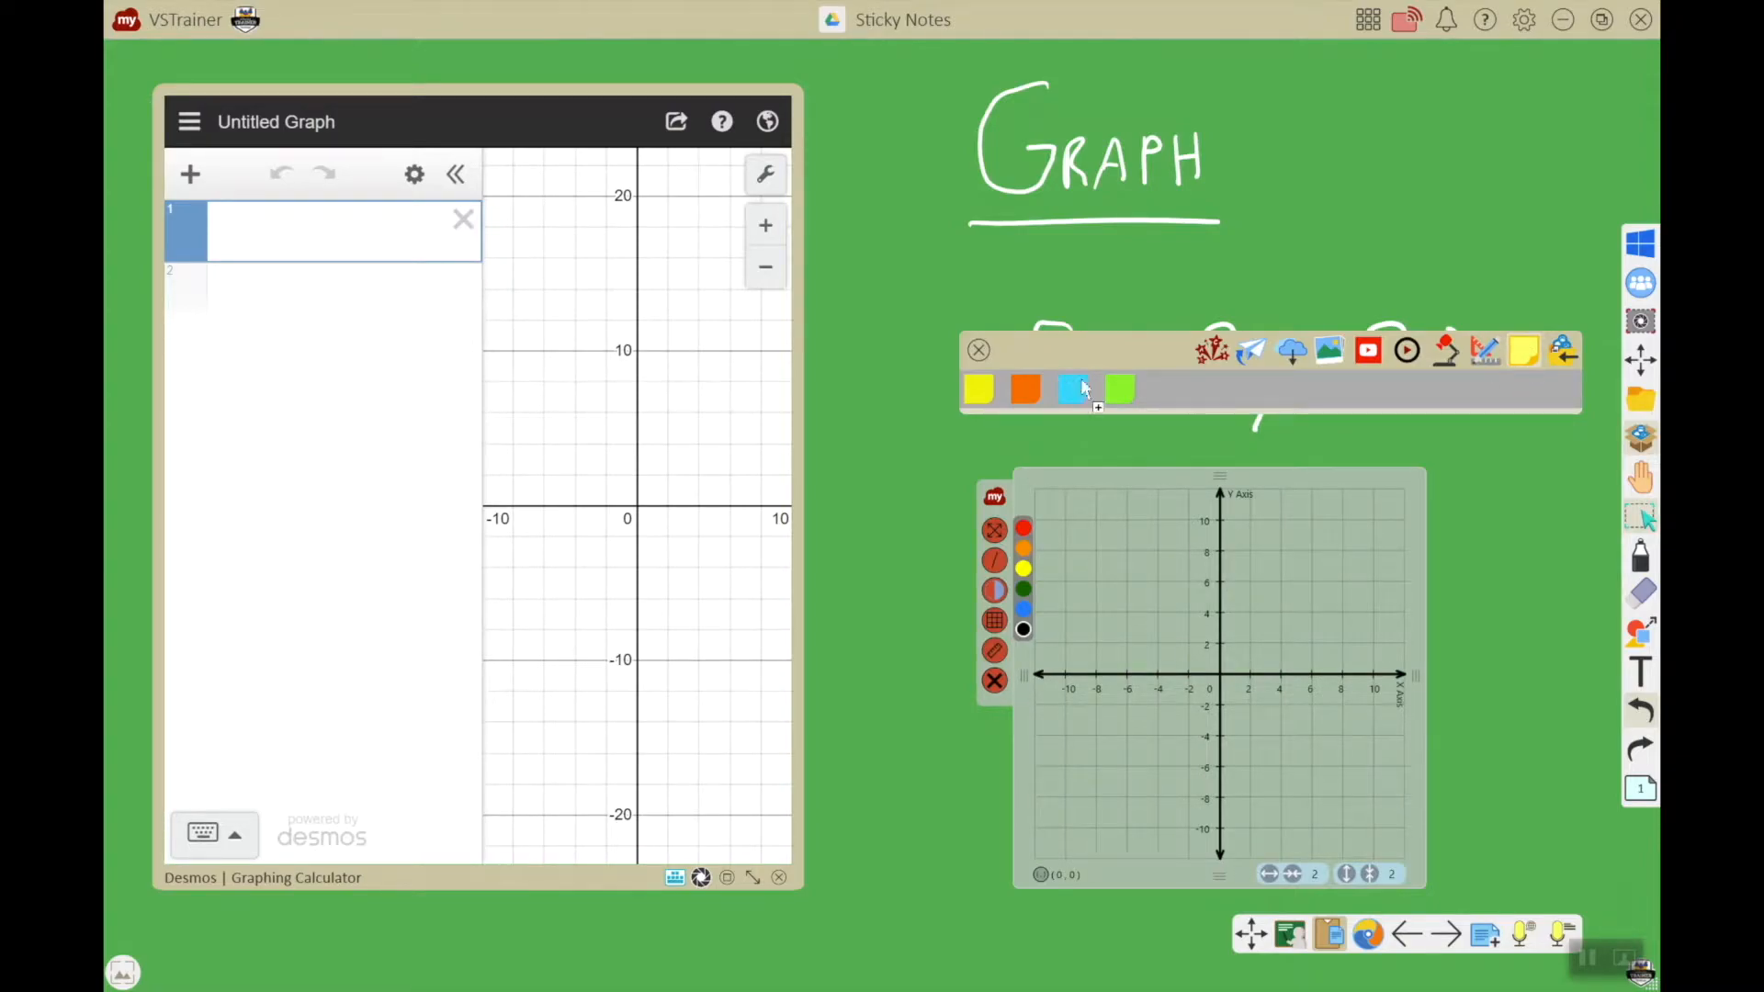
- Create a blue sticky note and clear the test scribble from it
{"action": "left_click", "coordinate": [1077, 388]}
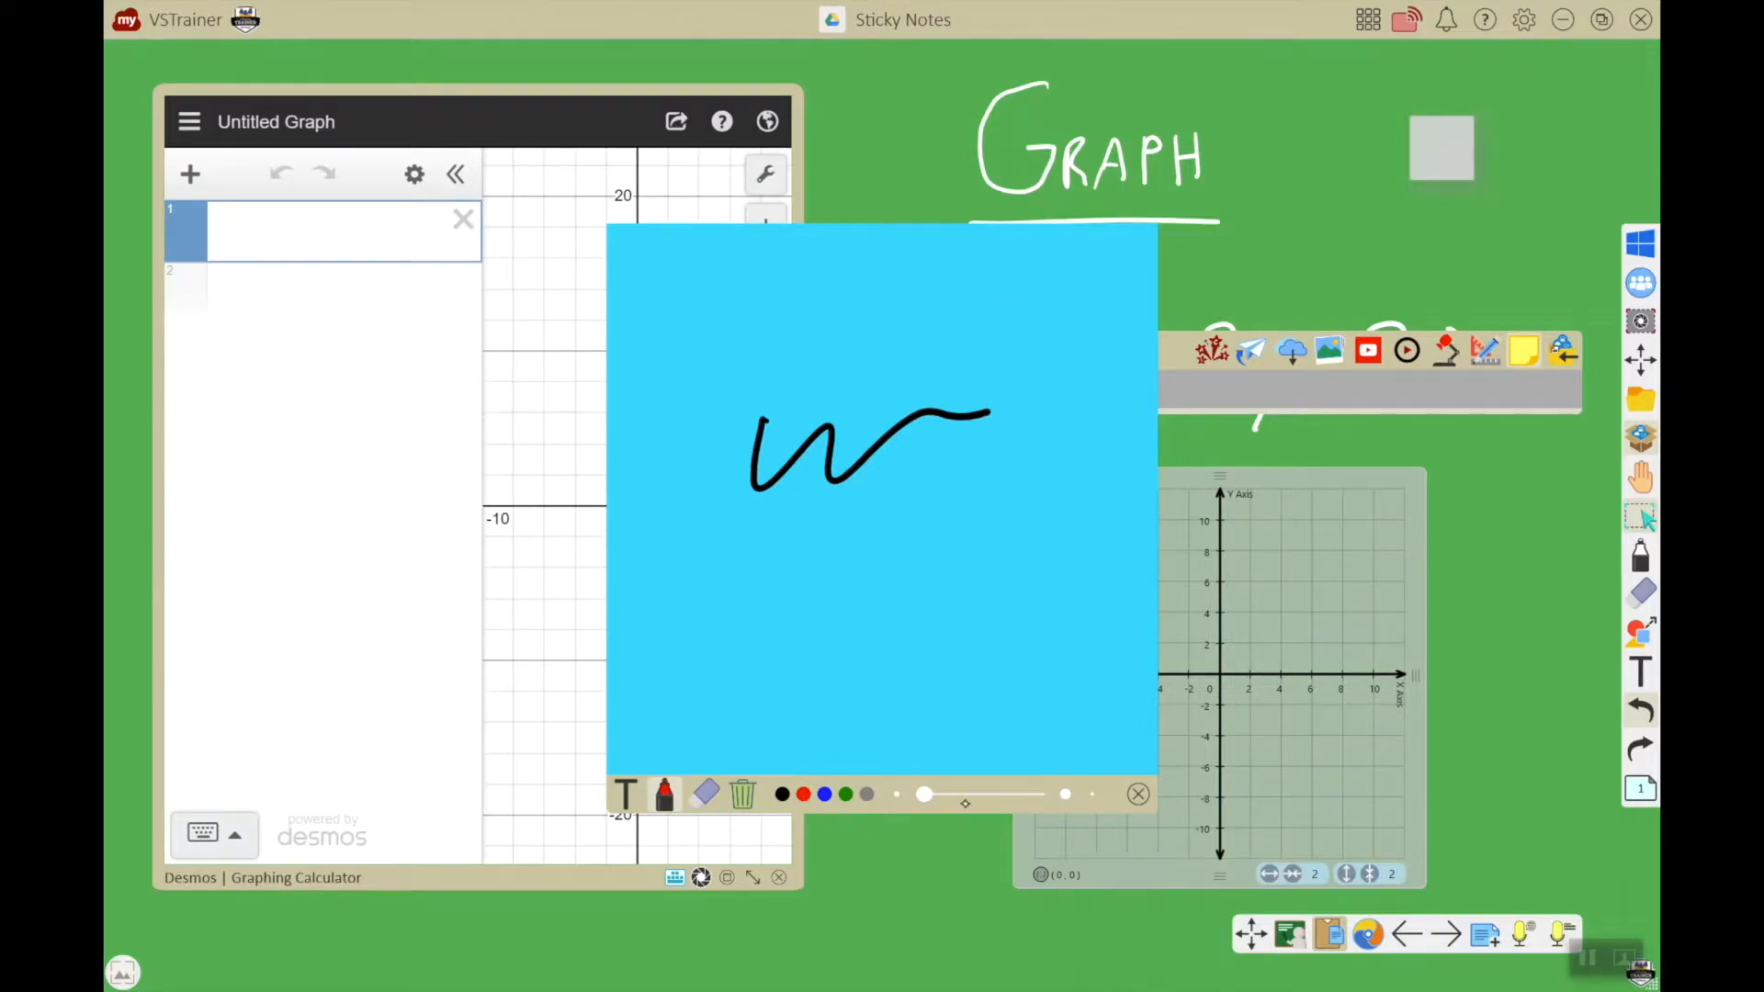
{"action": "left_click", "coordinate": [705, 794]}
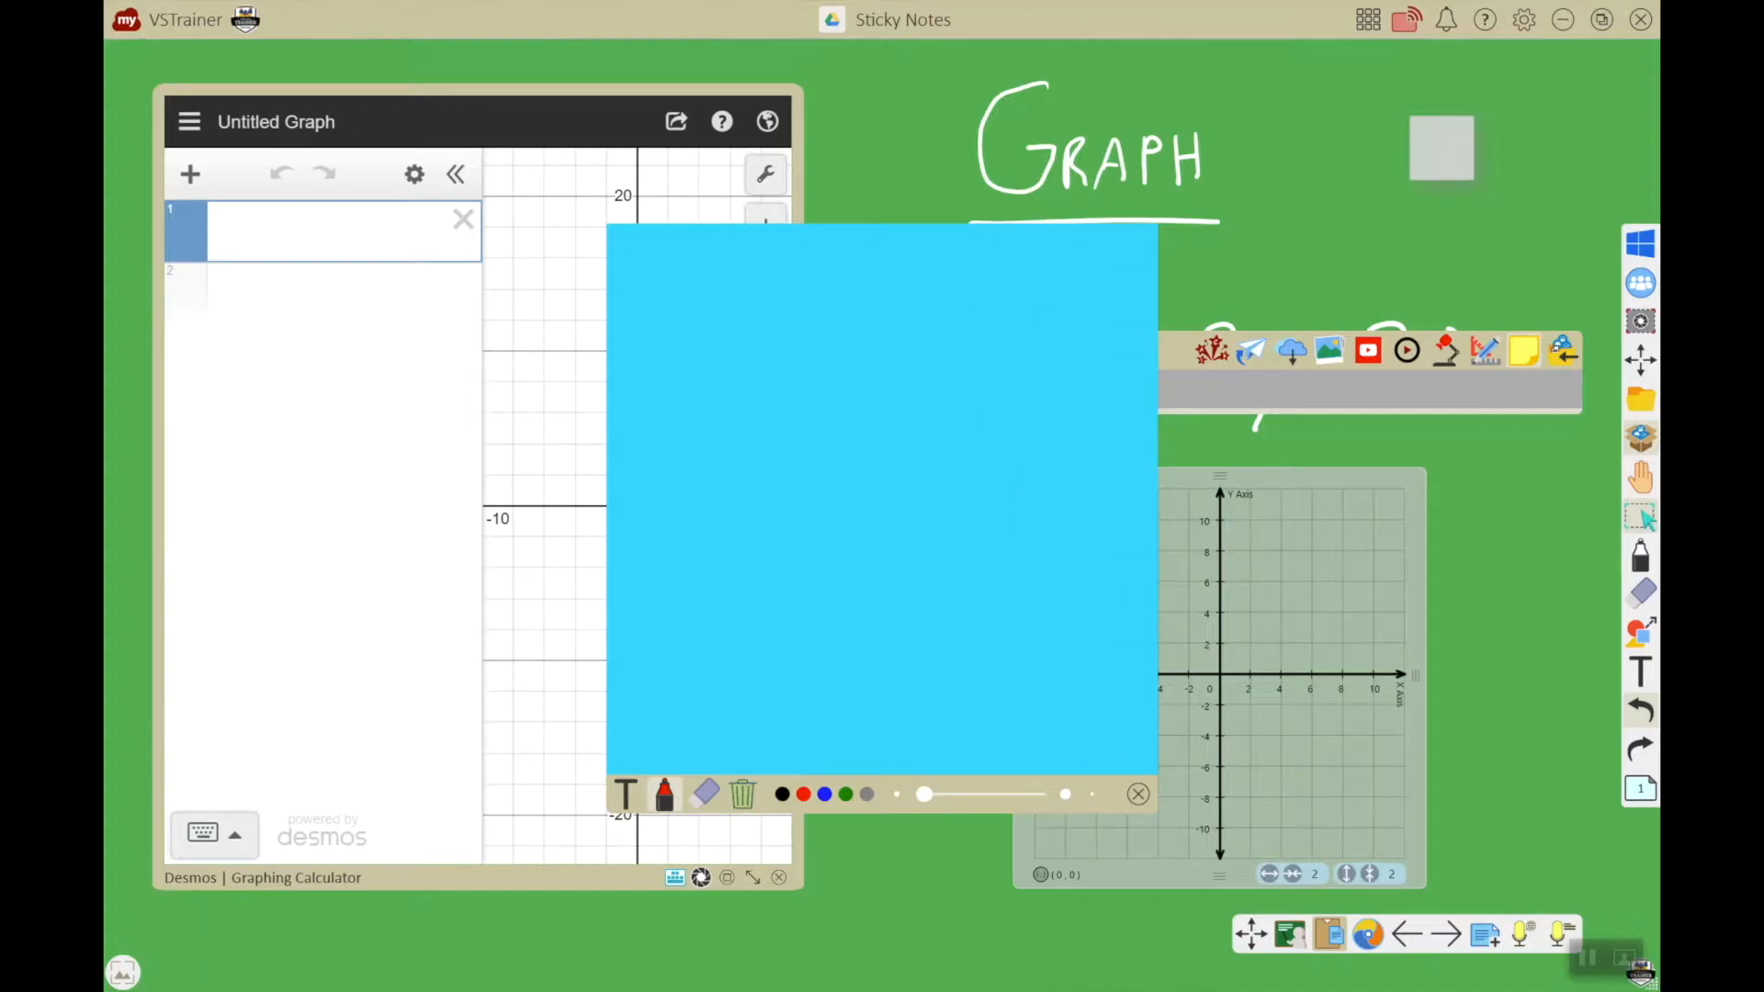
{"action": "mouse_move", "coordinate": [625, 794]}
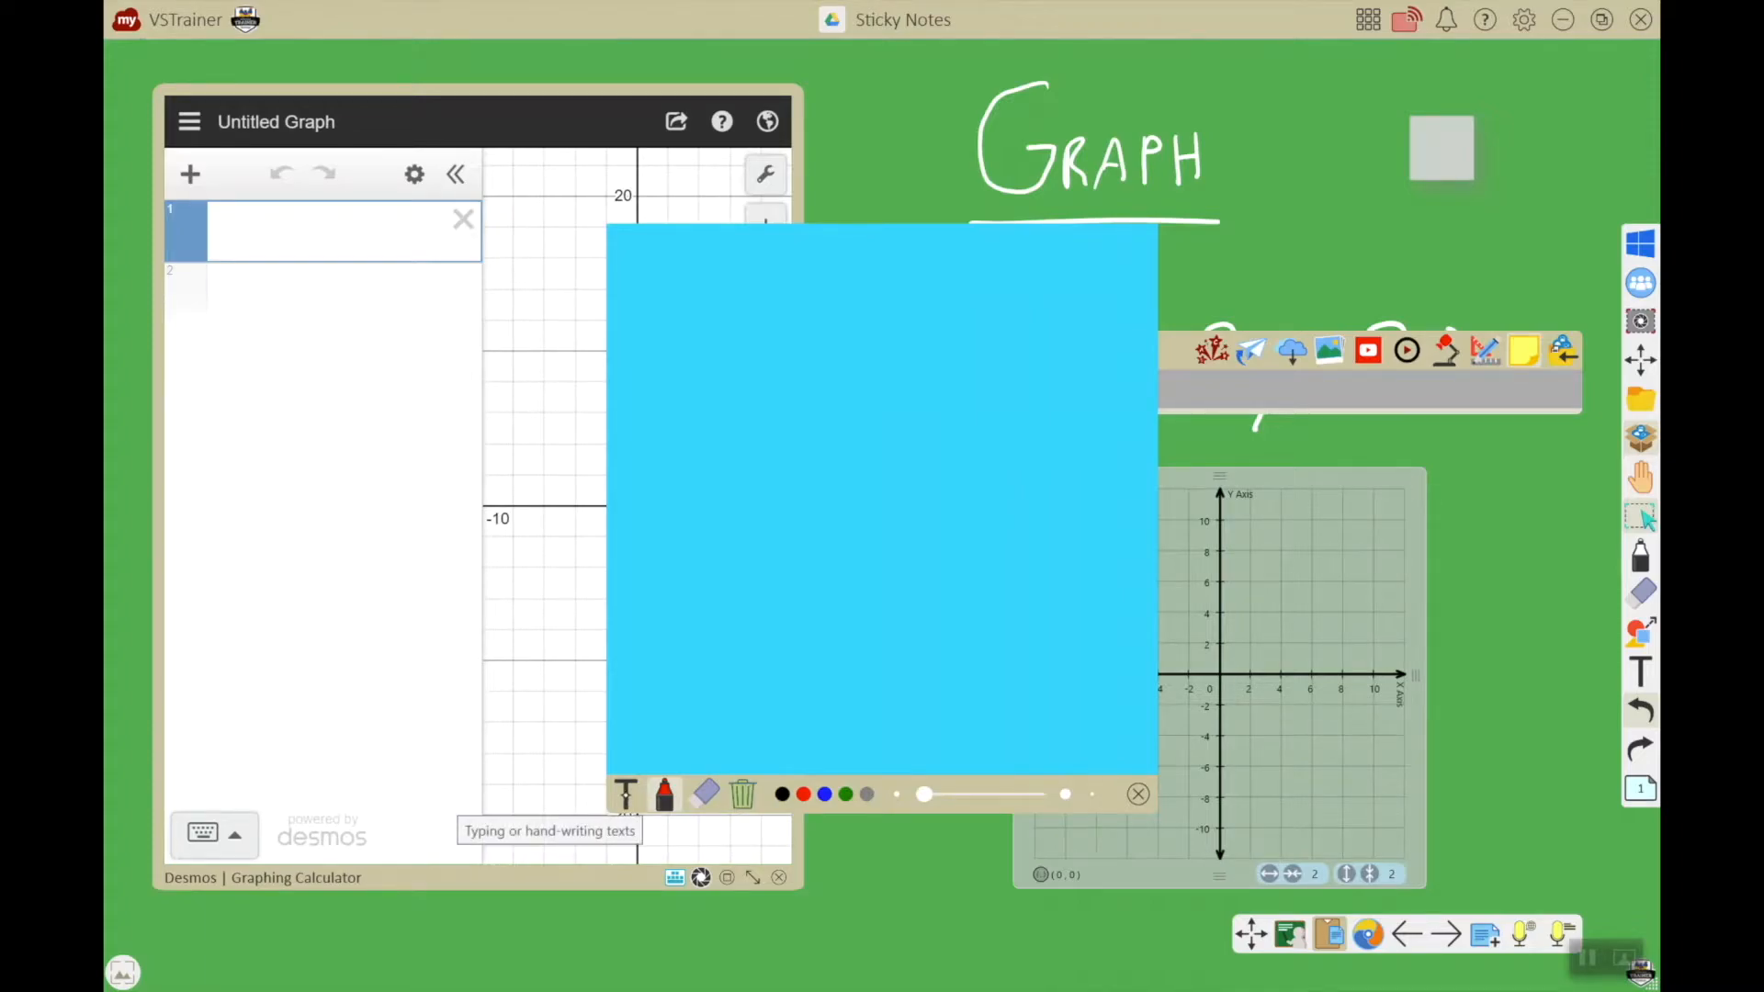
- Type the heading 'Math Directions' in the note at font size 56
{"action": "left_click", "coordinate": [625, 794]}
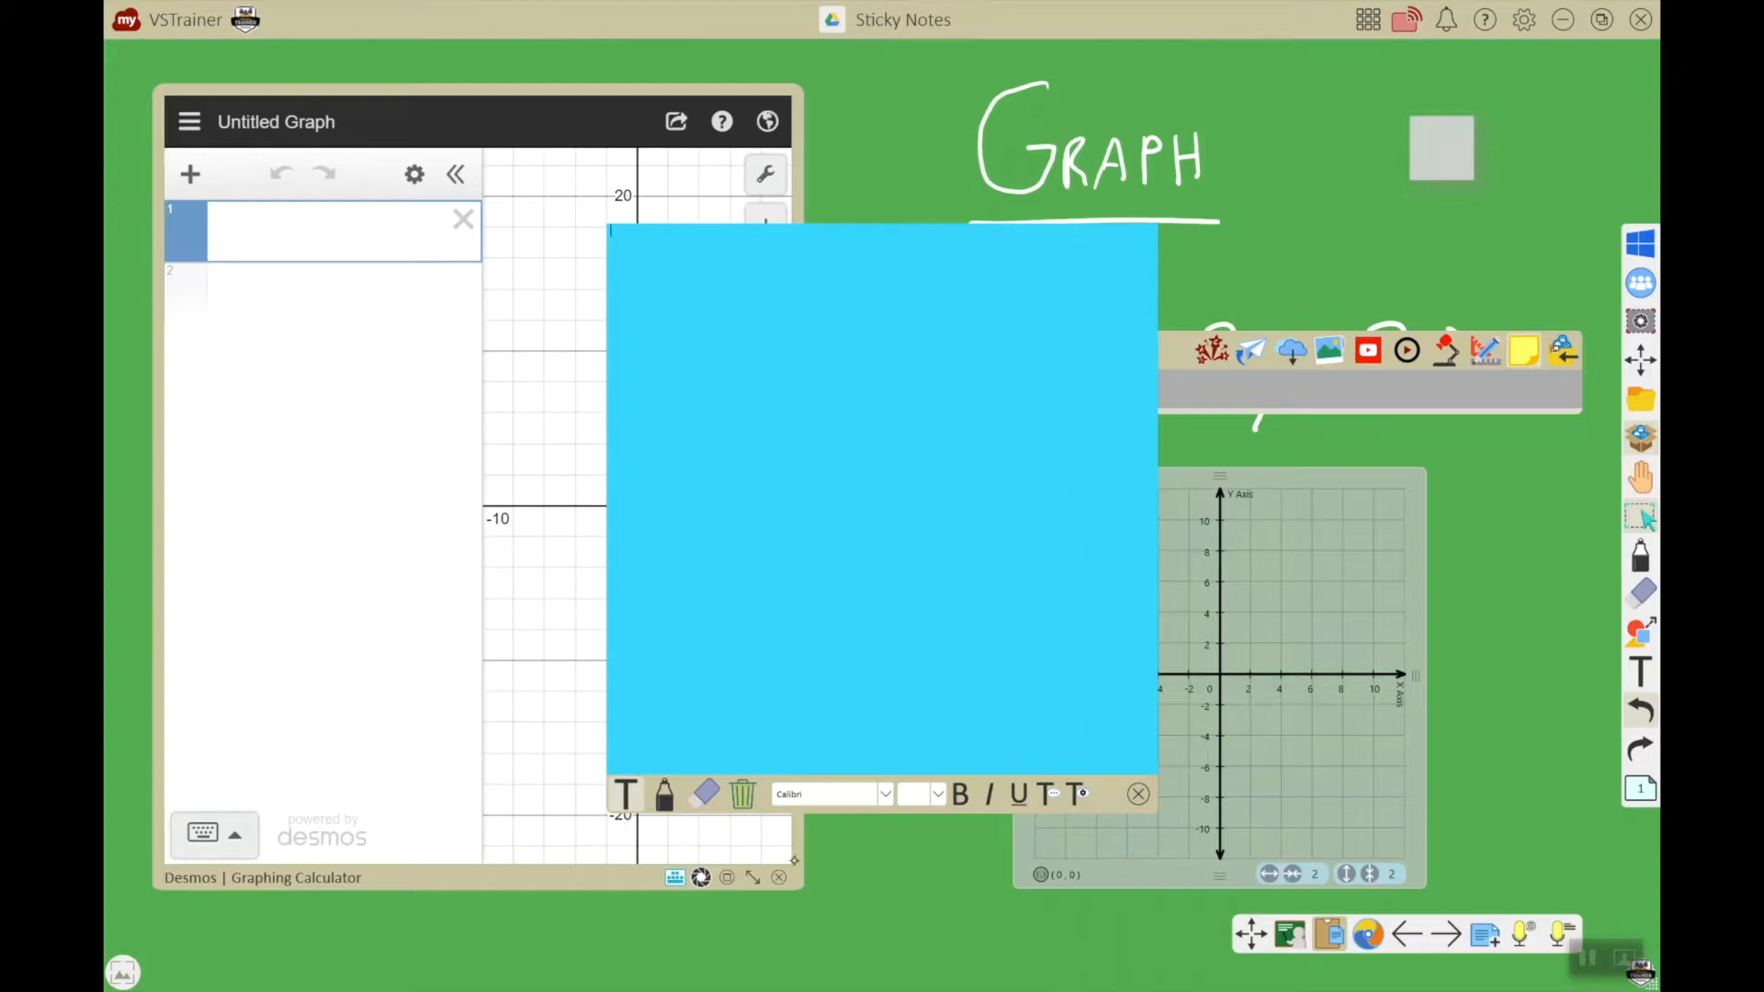
{"action": "left_click", "coordinate": [921, 794]}
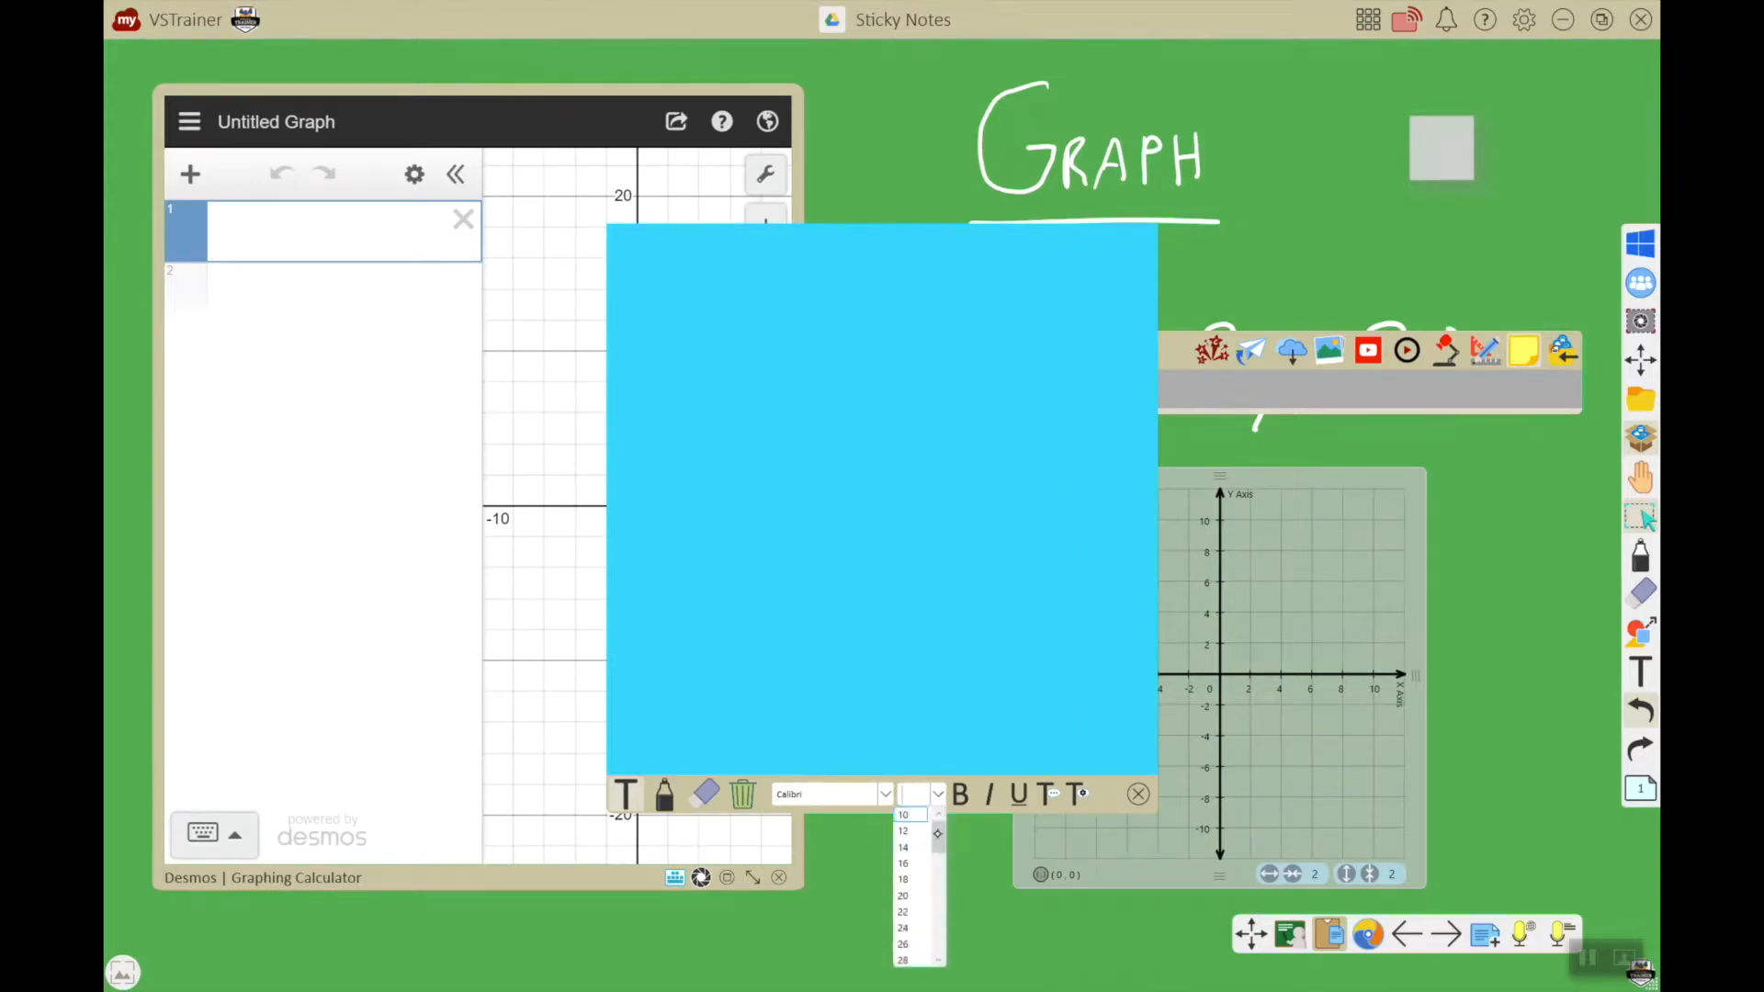
{"action": "scroll", "scroll_direction": "down", "scroll_amount": 3}
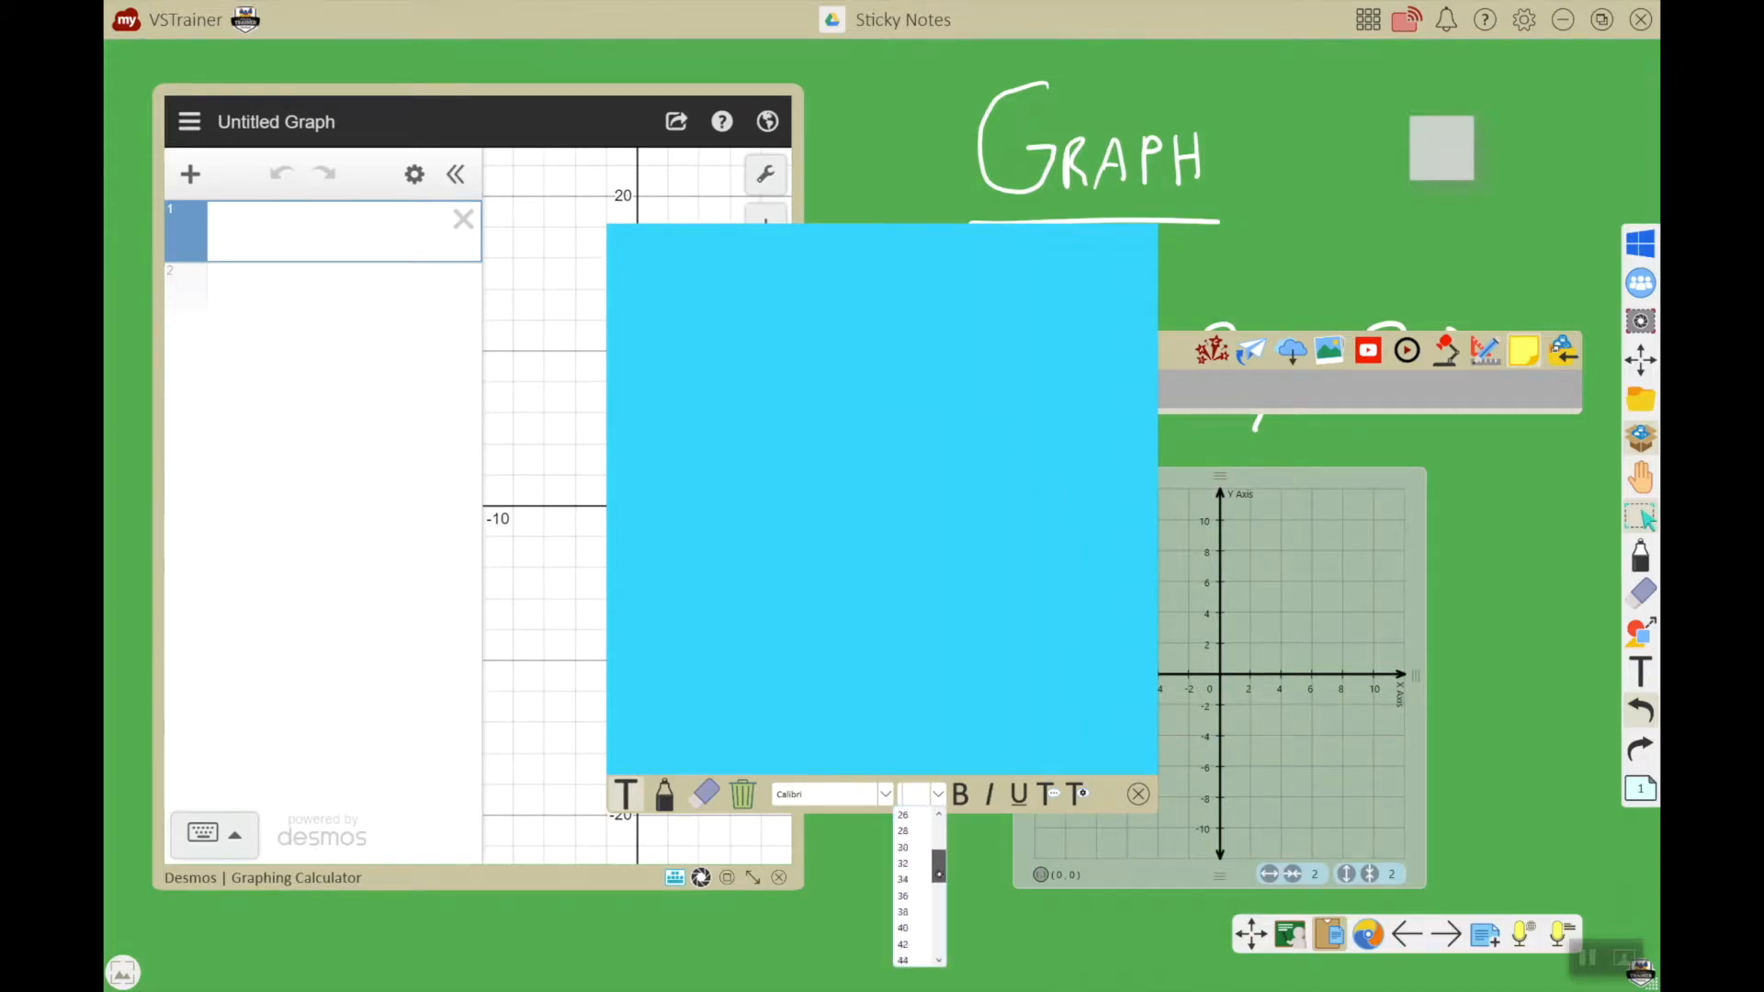
{"action": "scroll", "scroll_direction": "down", "scroll_amount": 3}
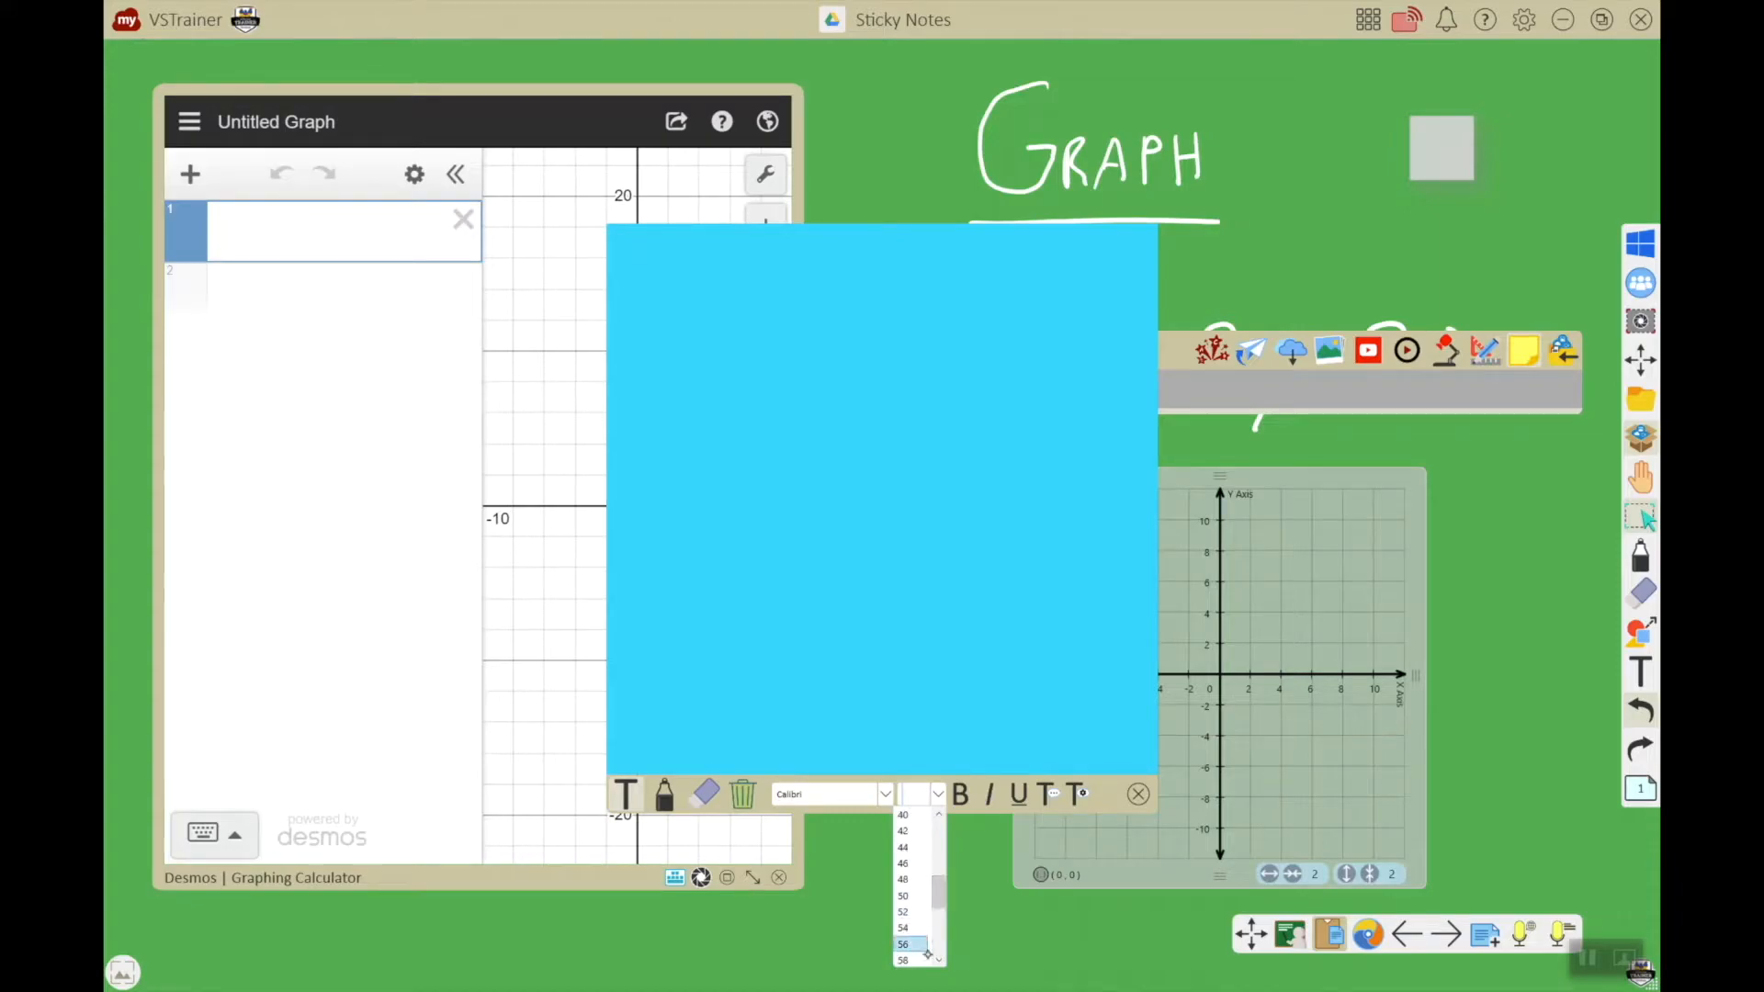
{"action": "scroll", "scroll_direction": "down", "scroll_amount": 3}
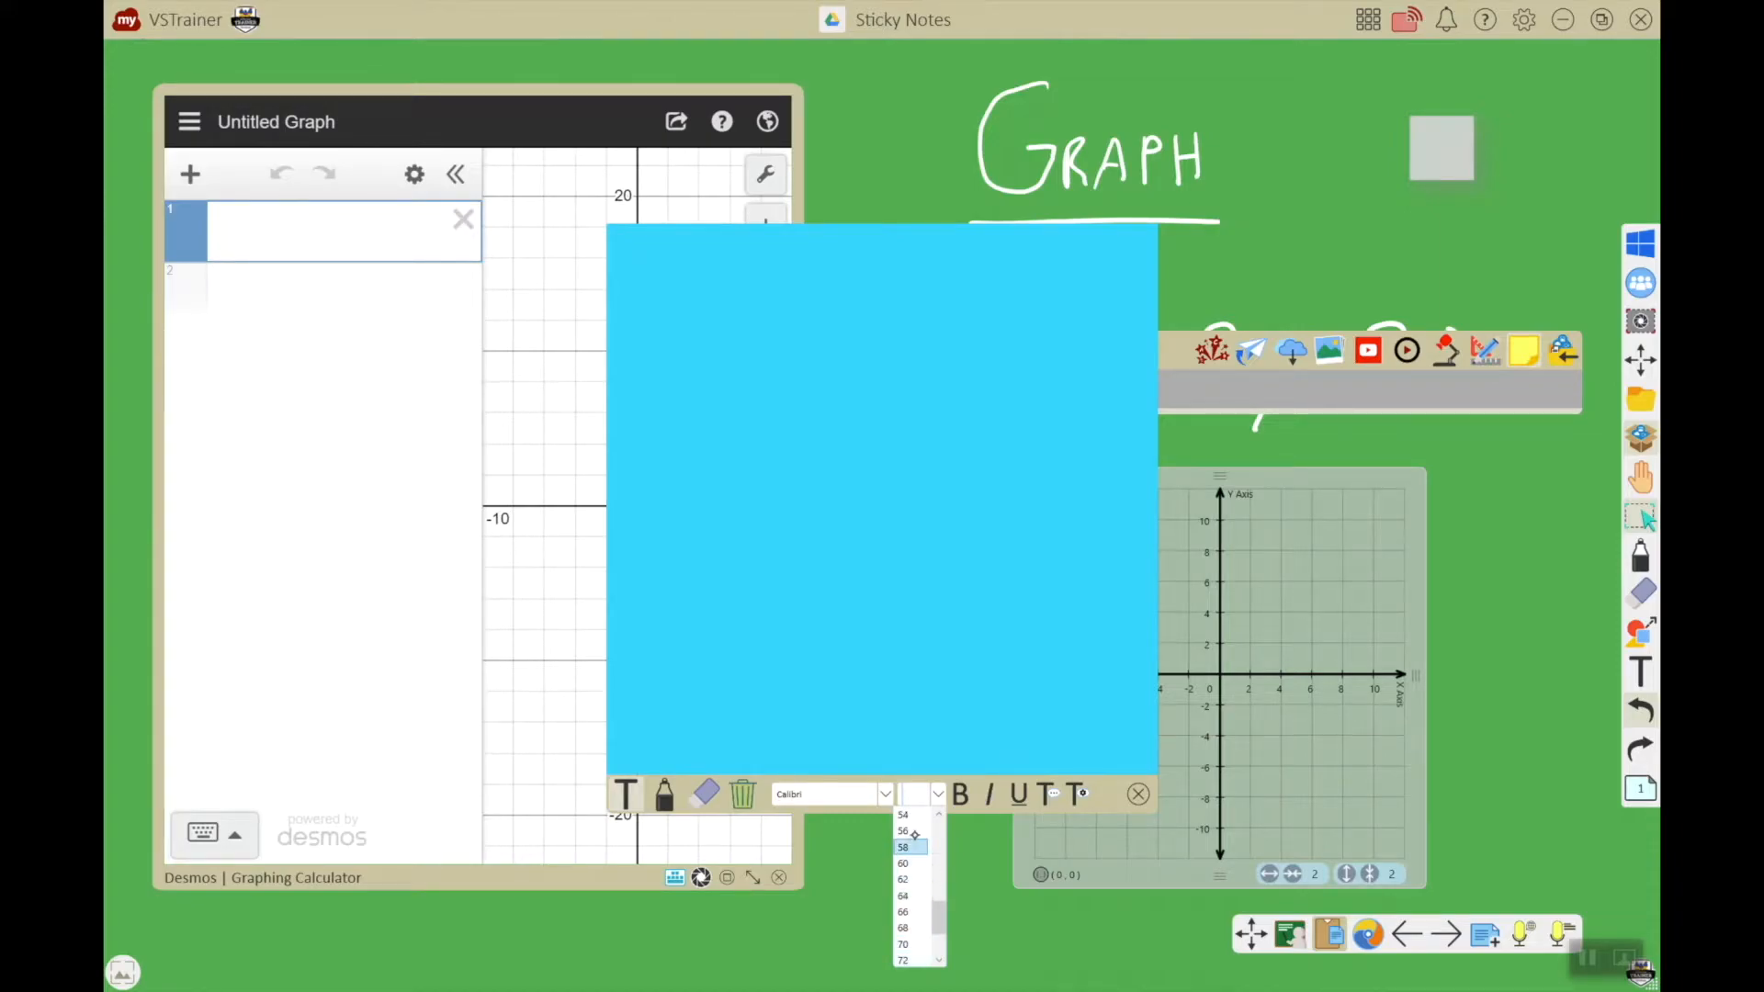
{"action": "left_click", "coordinate": [901, 831]}
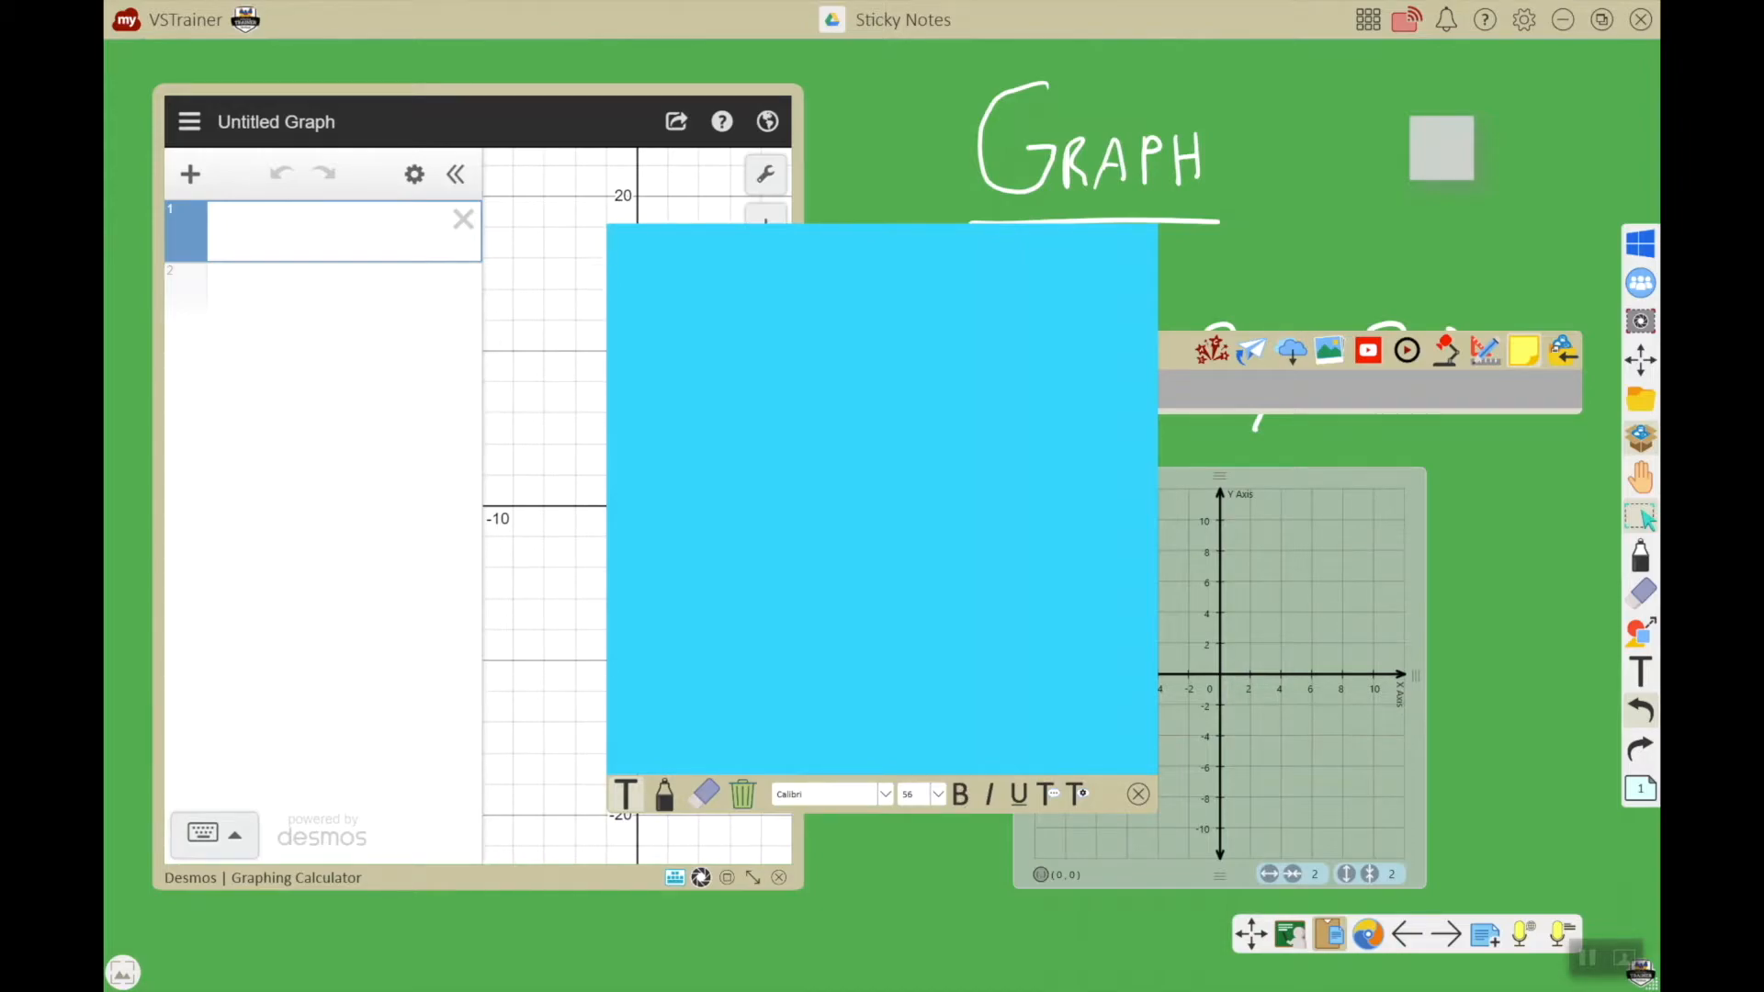
{"action": "type", "text": "Math Di"}
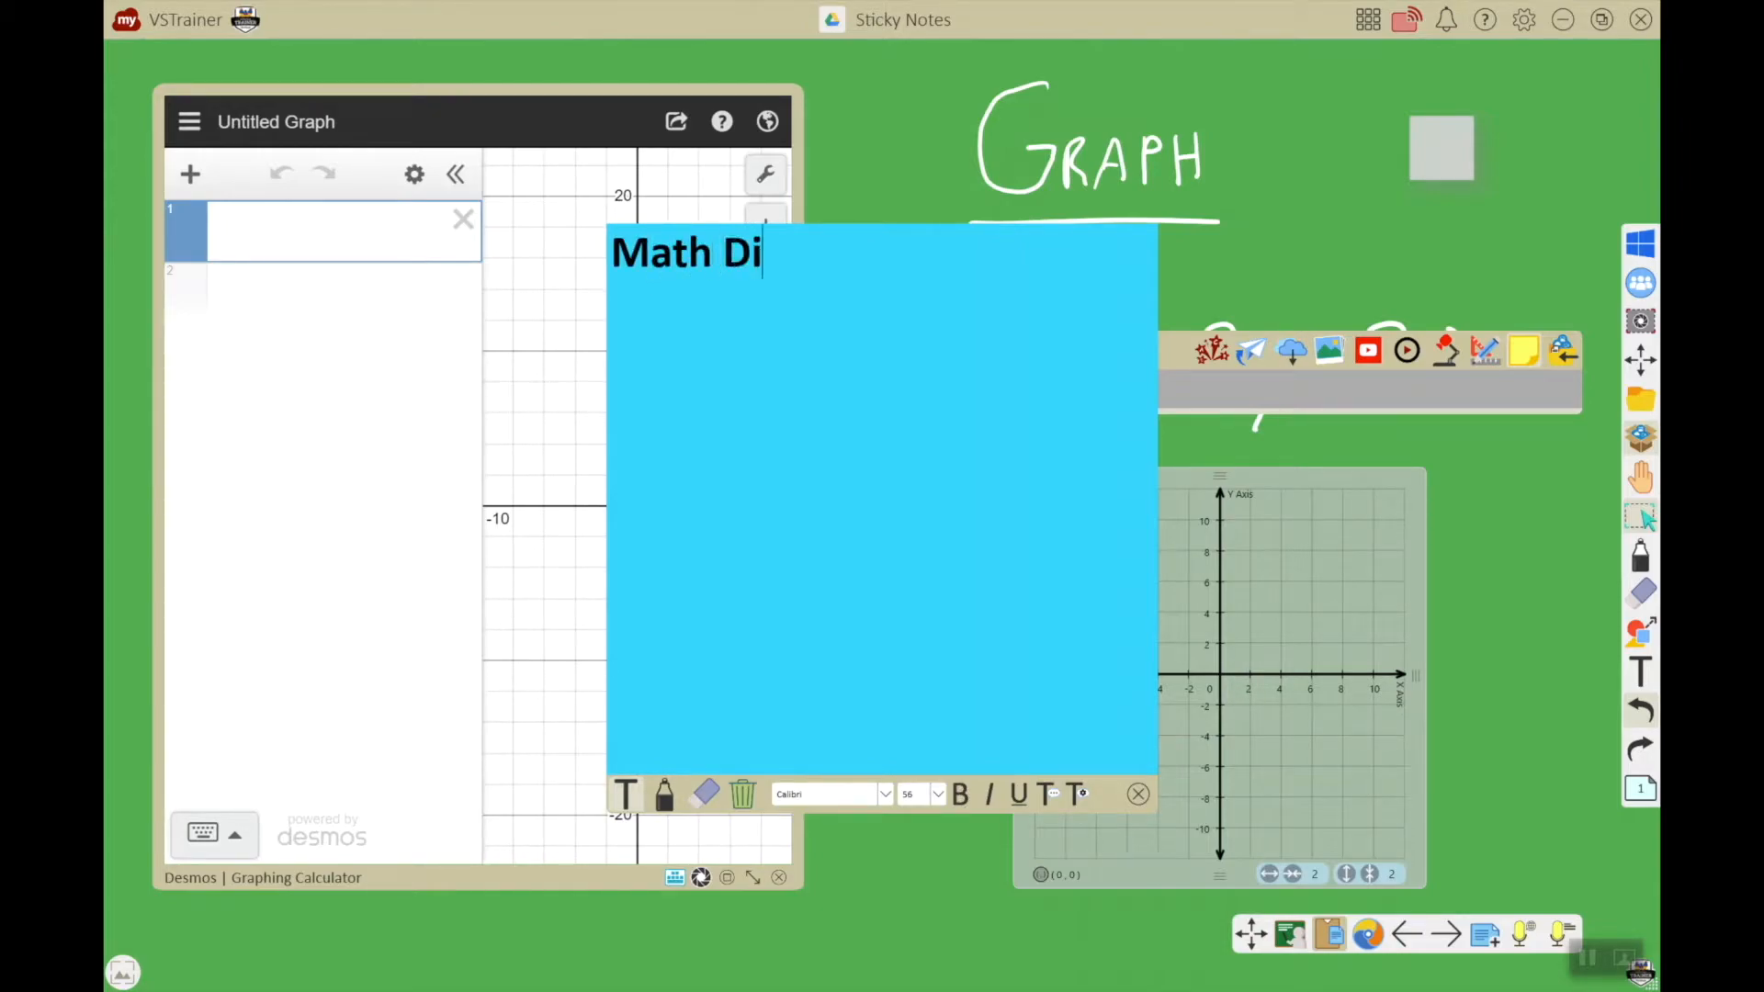
{"action": "type", "text": "rections"}
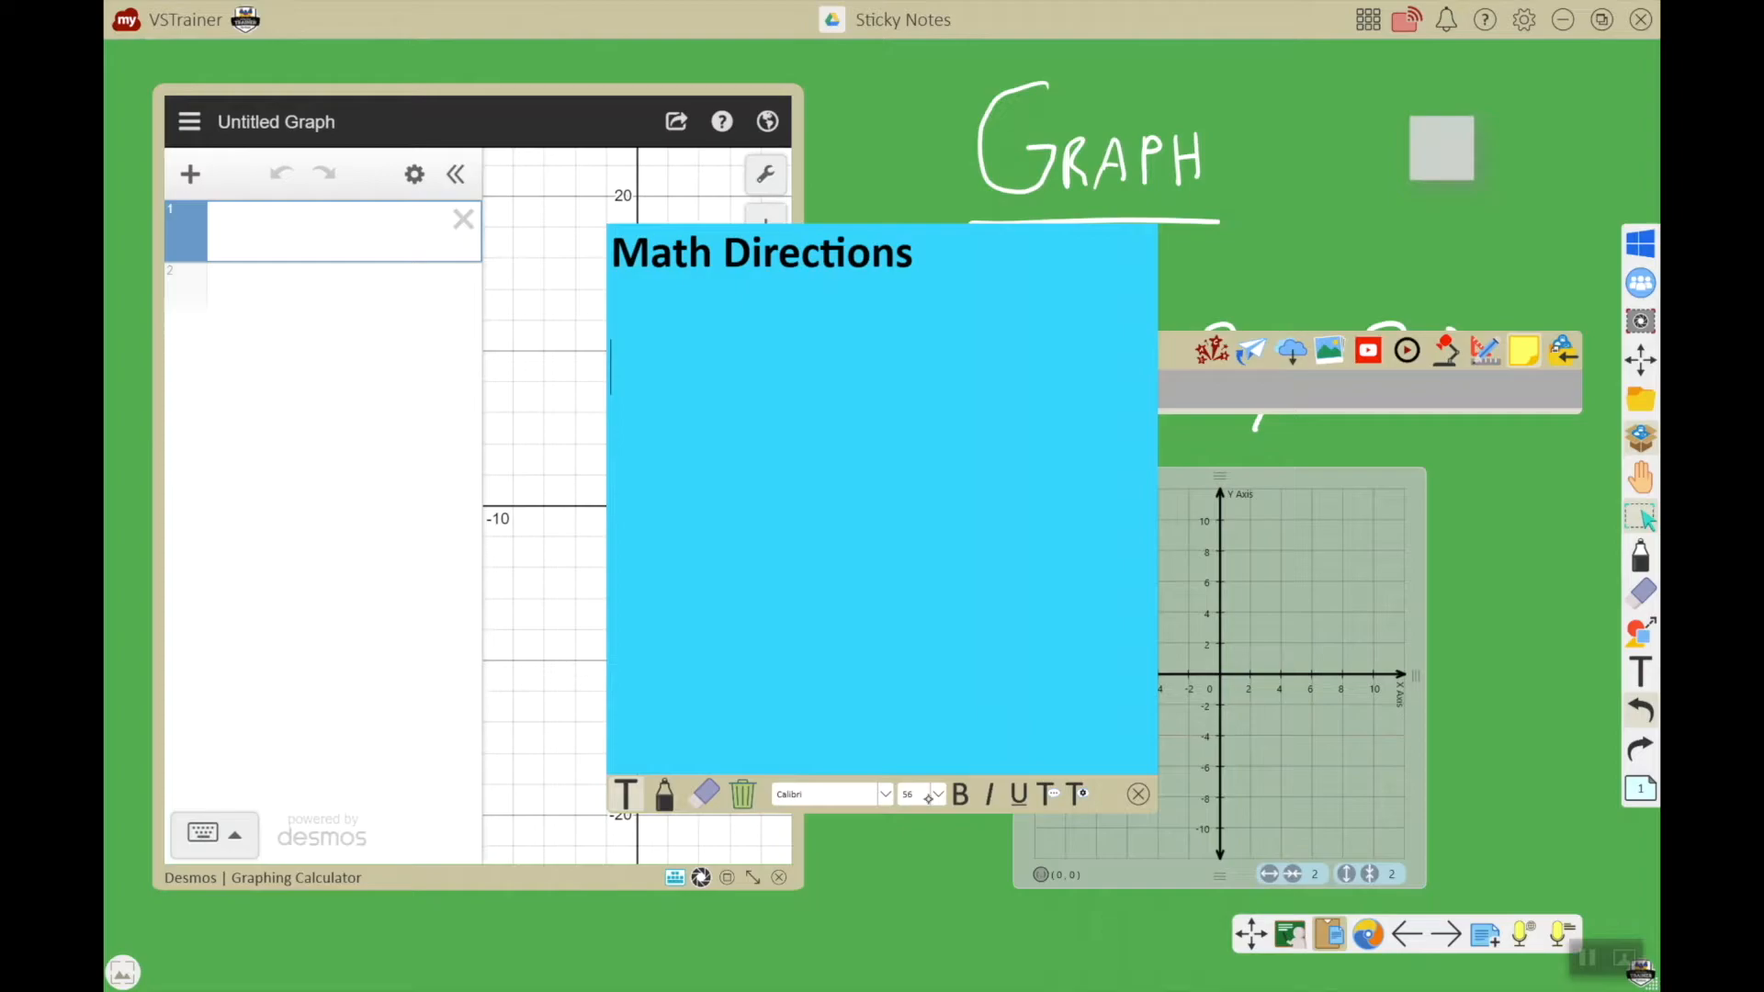
- Change the note's font size to 48
{"action": "left_click", "coordinate": [936, 794]}
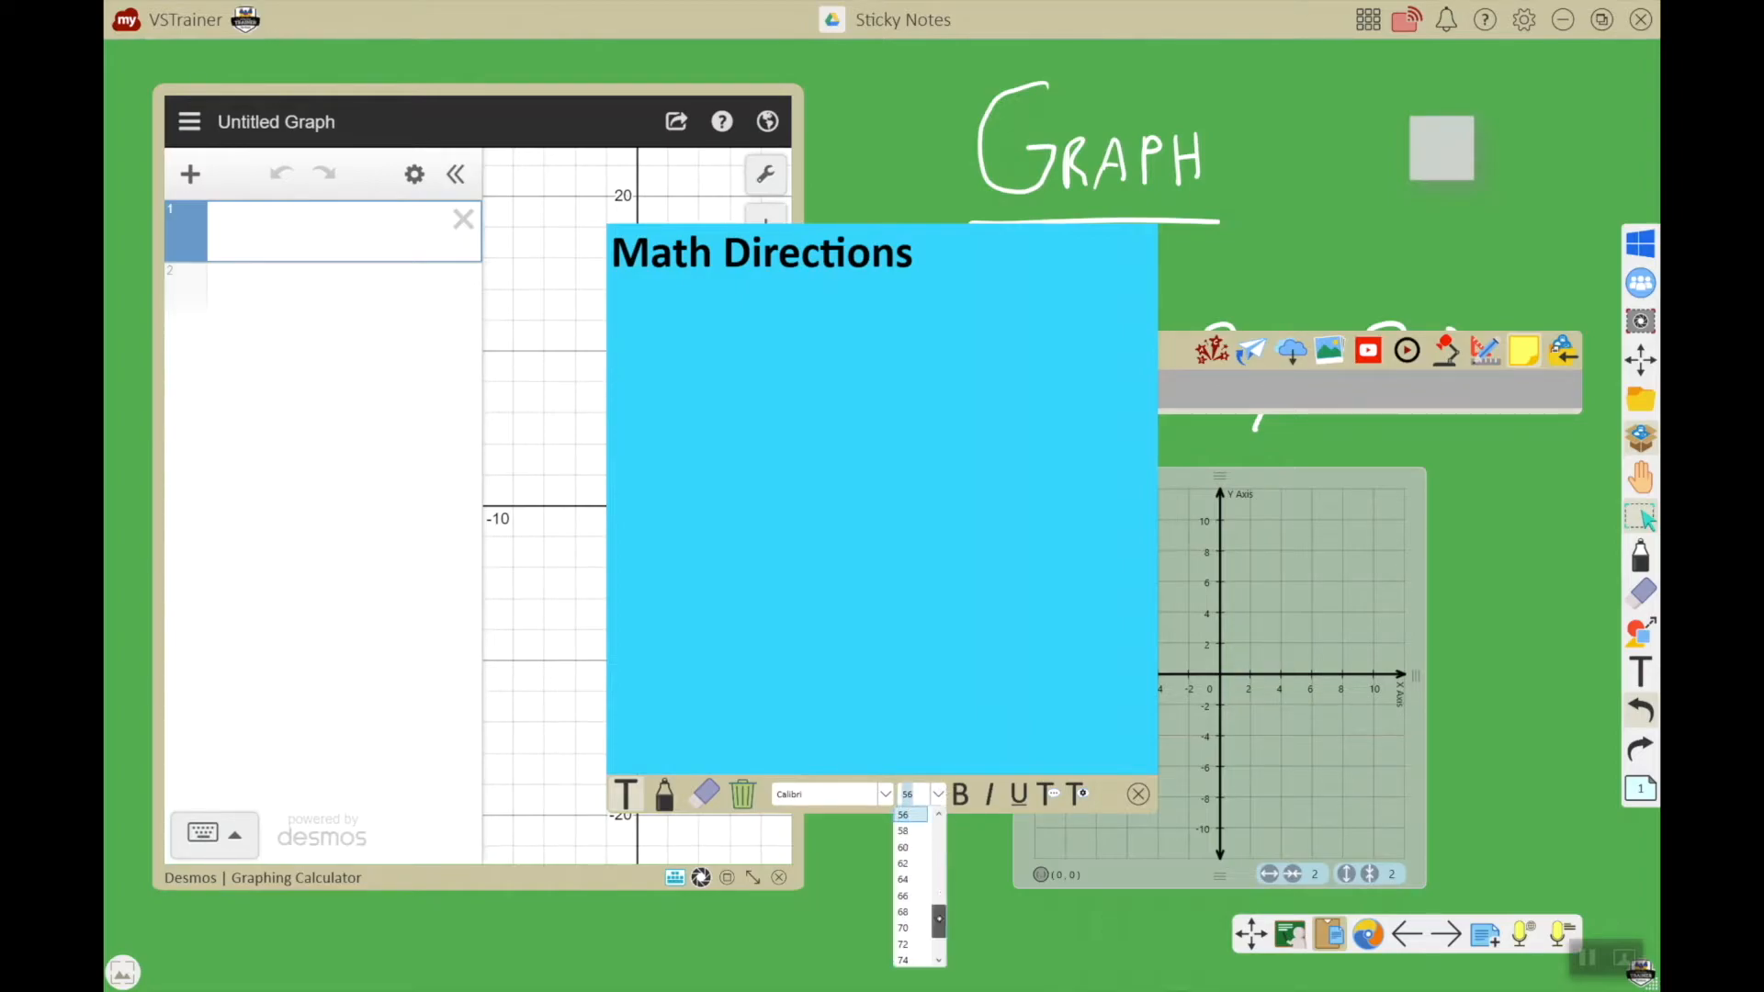
{"action": "scroll", "scroll_direction": "up", "scroll_amount": 3}
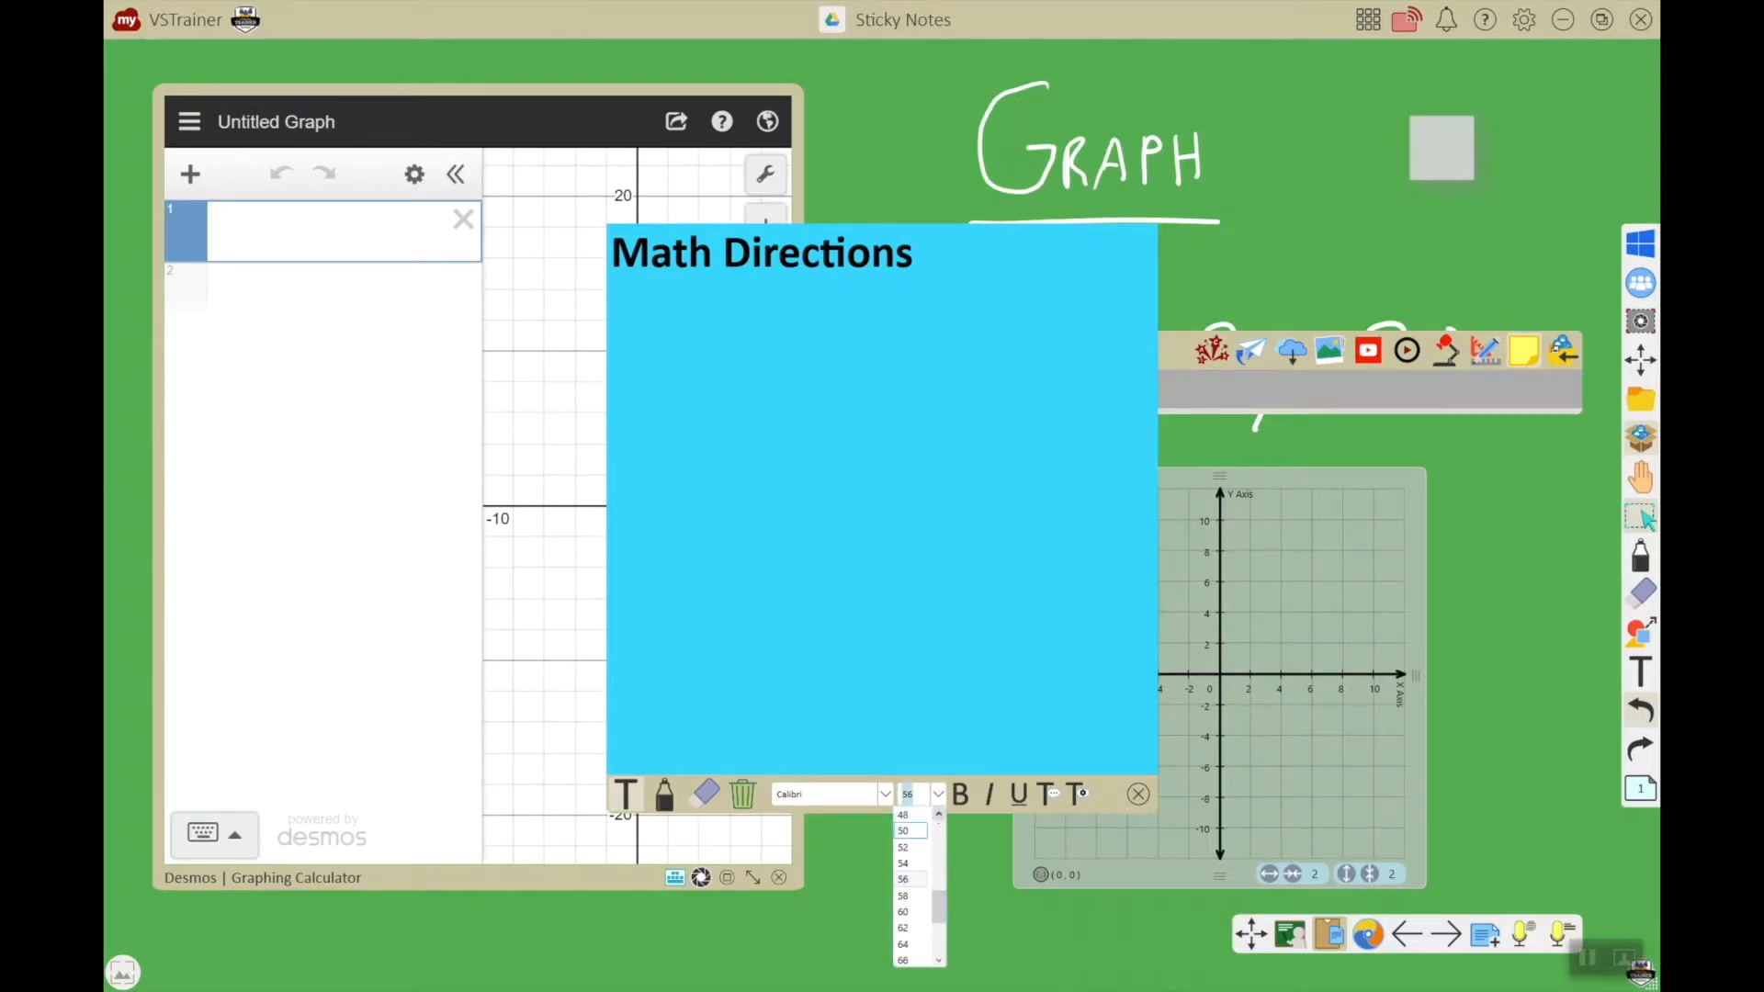
{"action": "left_click", "coordinate": [902, 813]}
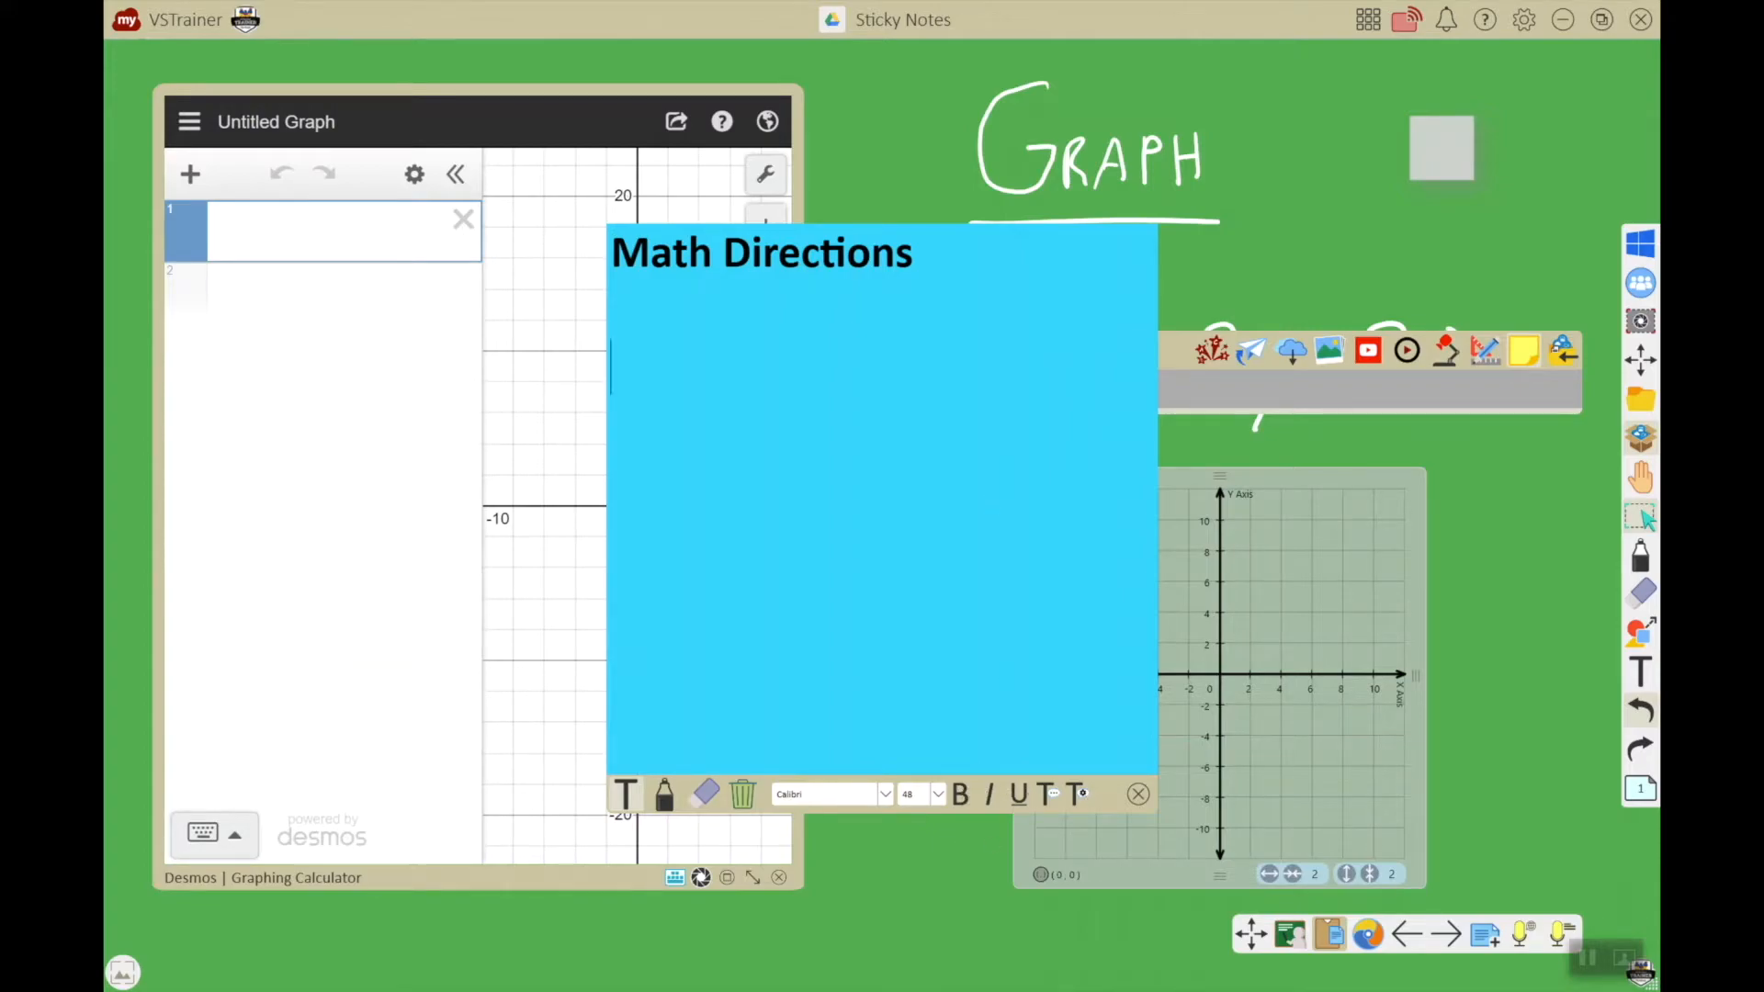
- Type step '1) Have students graph on the coordinate plane the x,y coordinates for the equation'
{"action": "type", "text": "1)"}
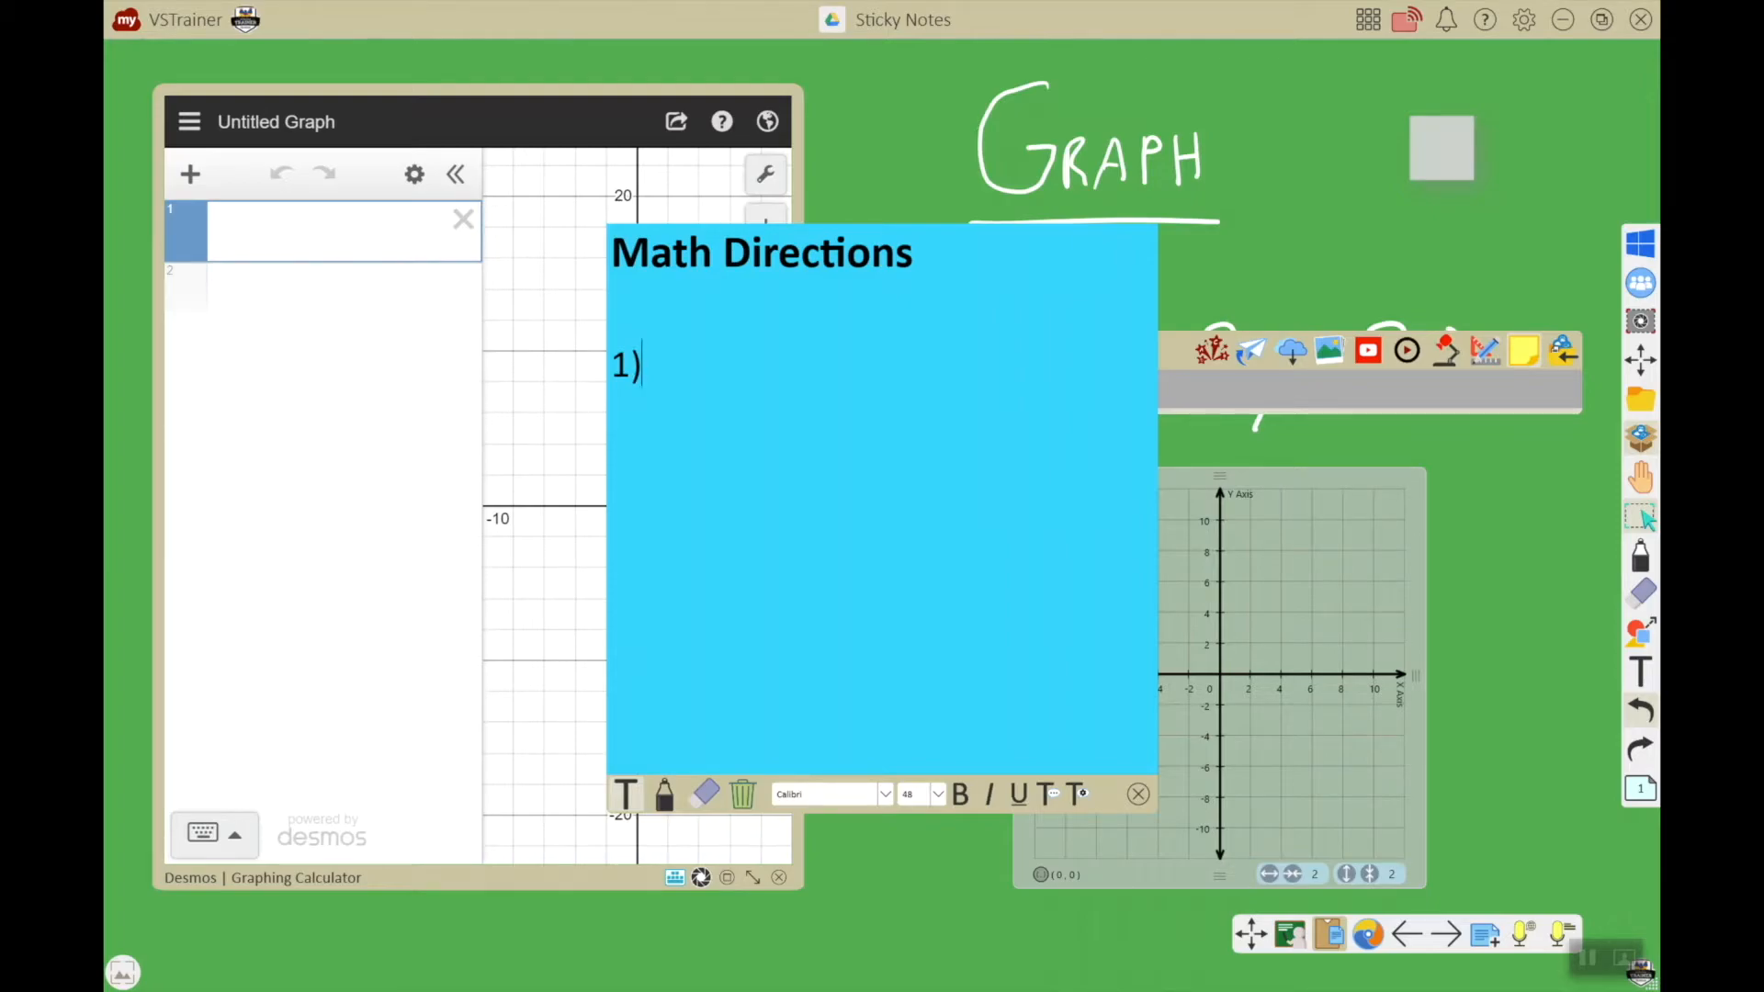
{"action": "type", "text": "Have"}
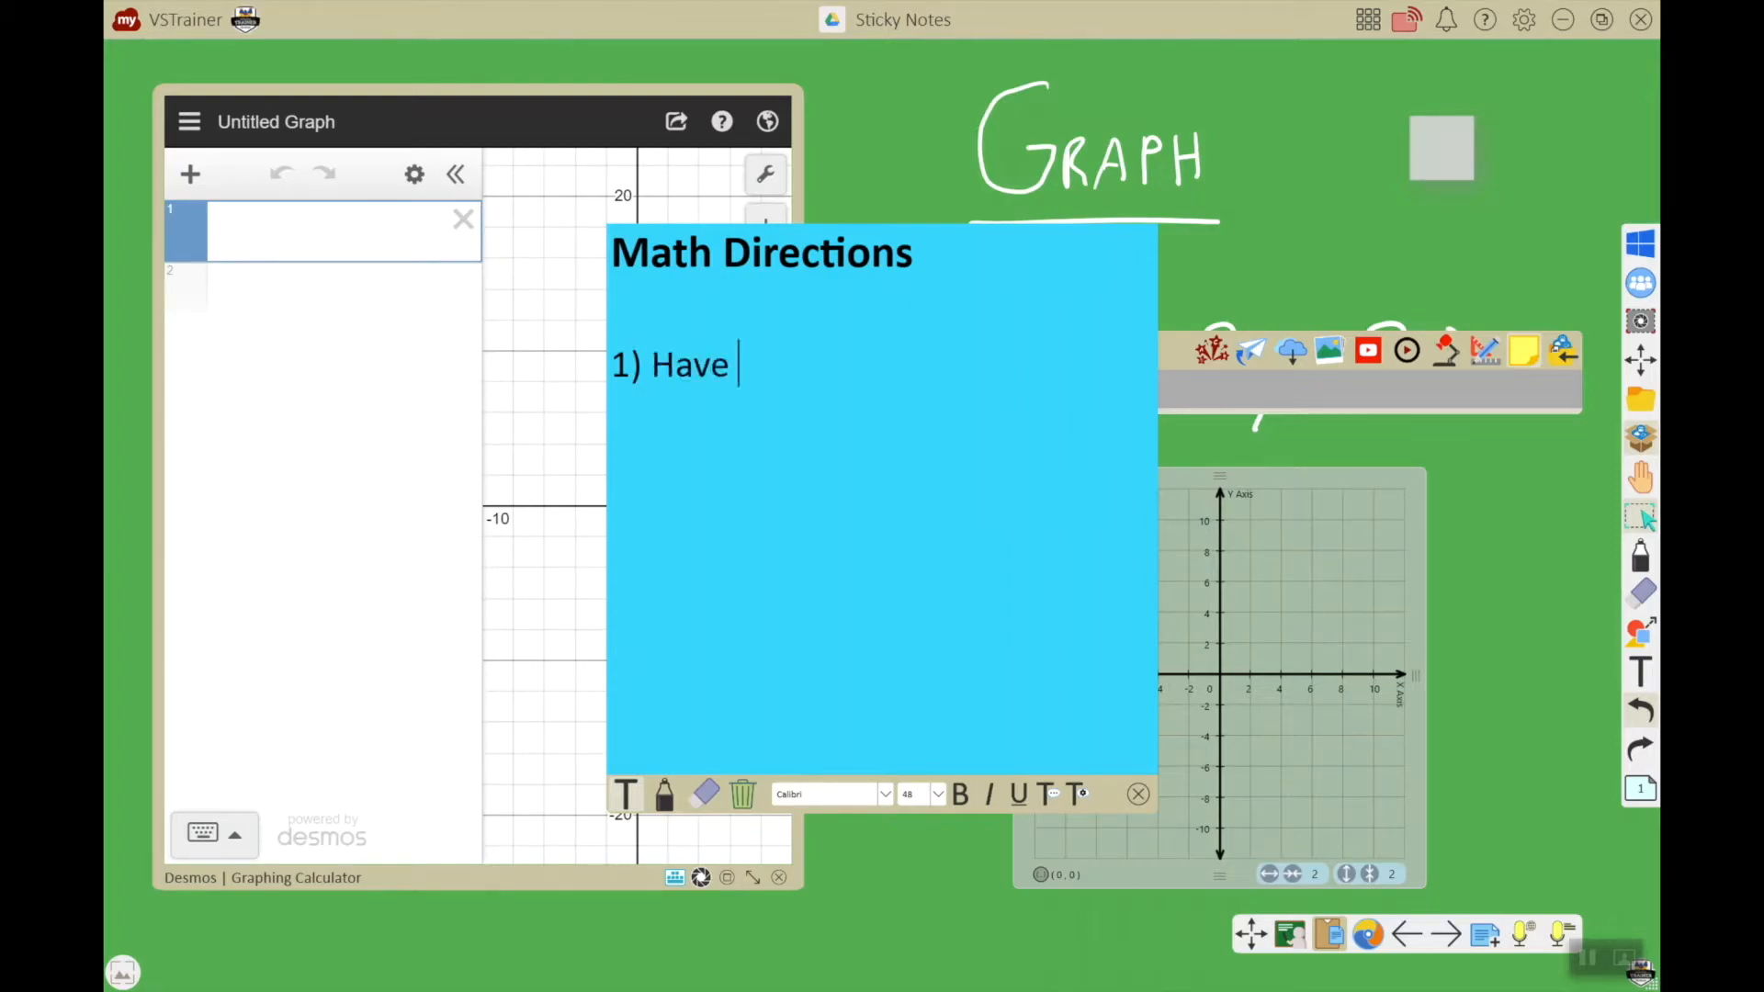
{"action": "type", "text": "students graph"}
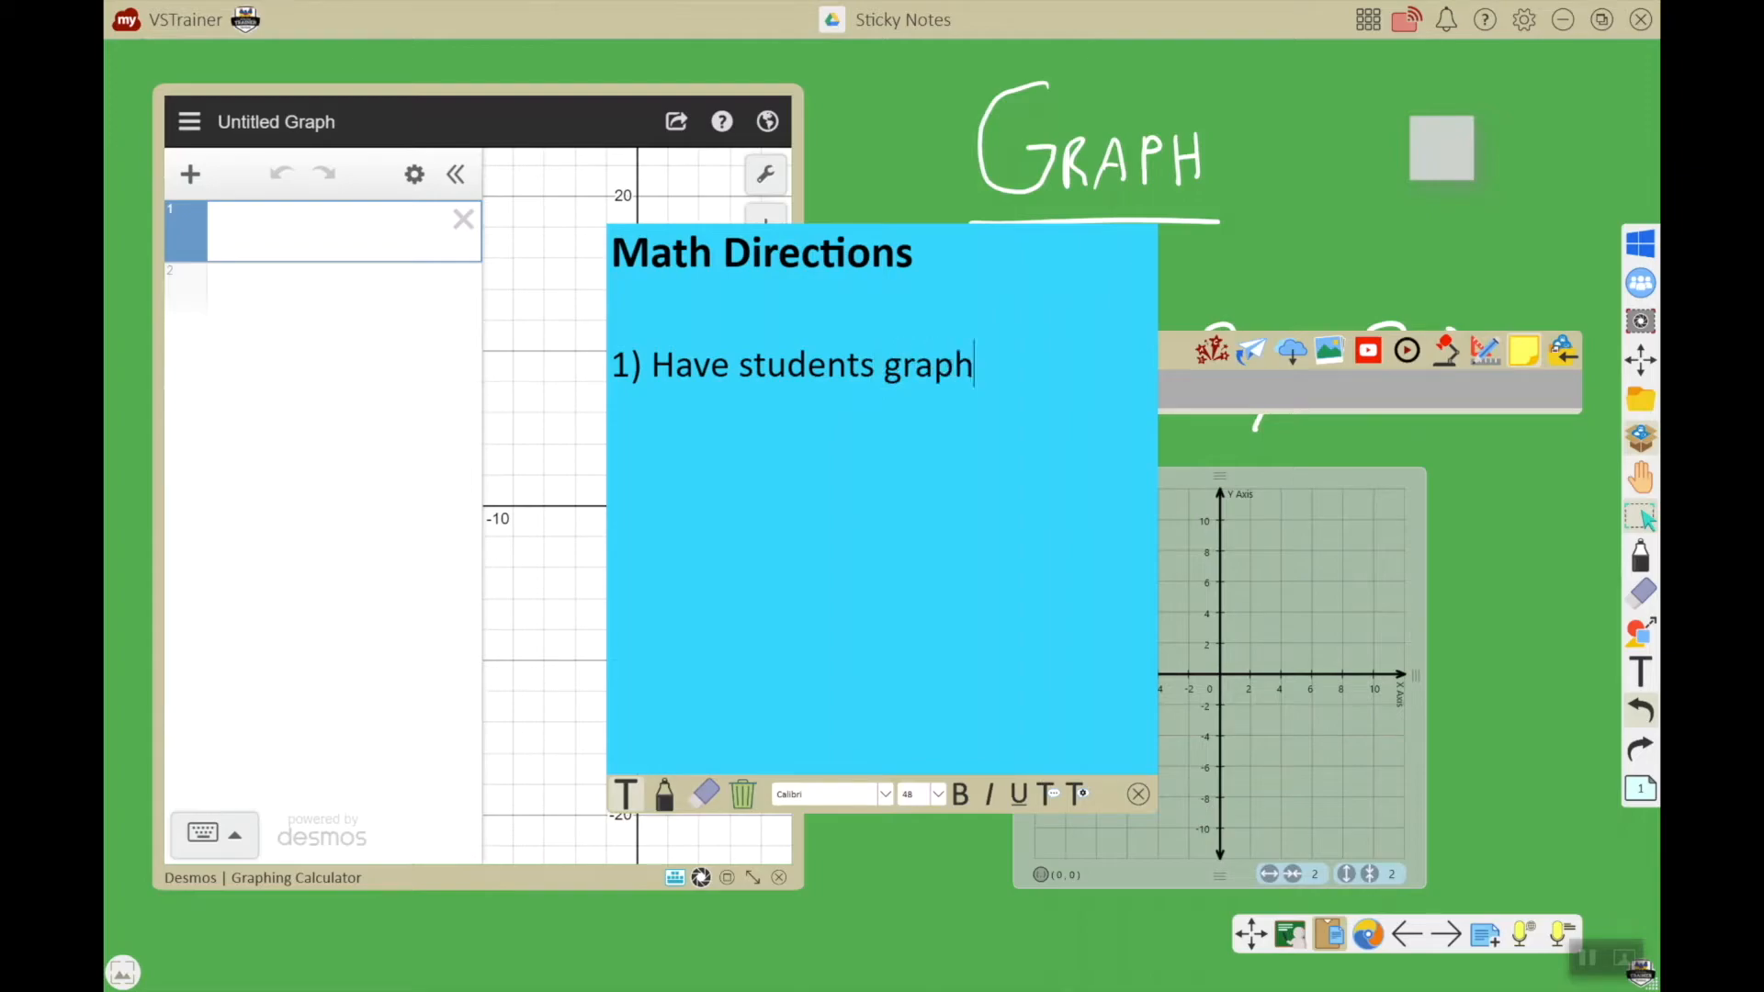
{"action": "type", "text": "on the coor"}
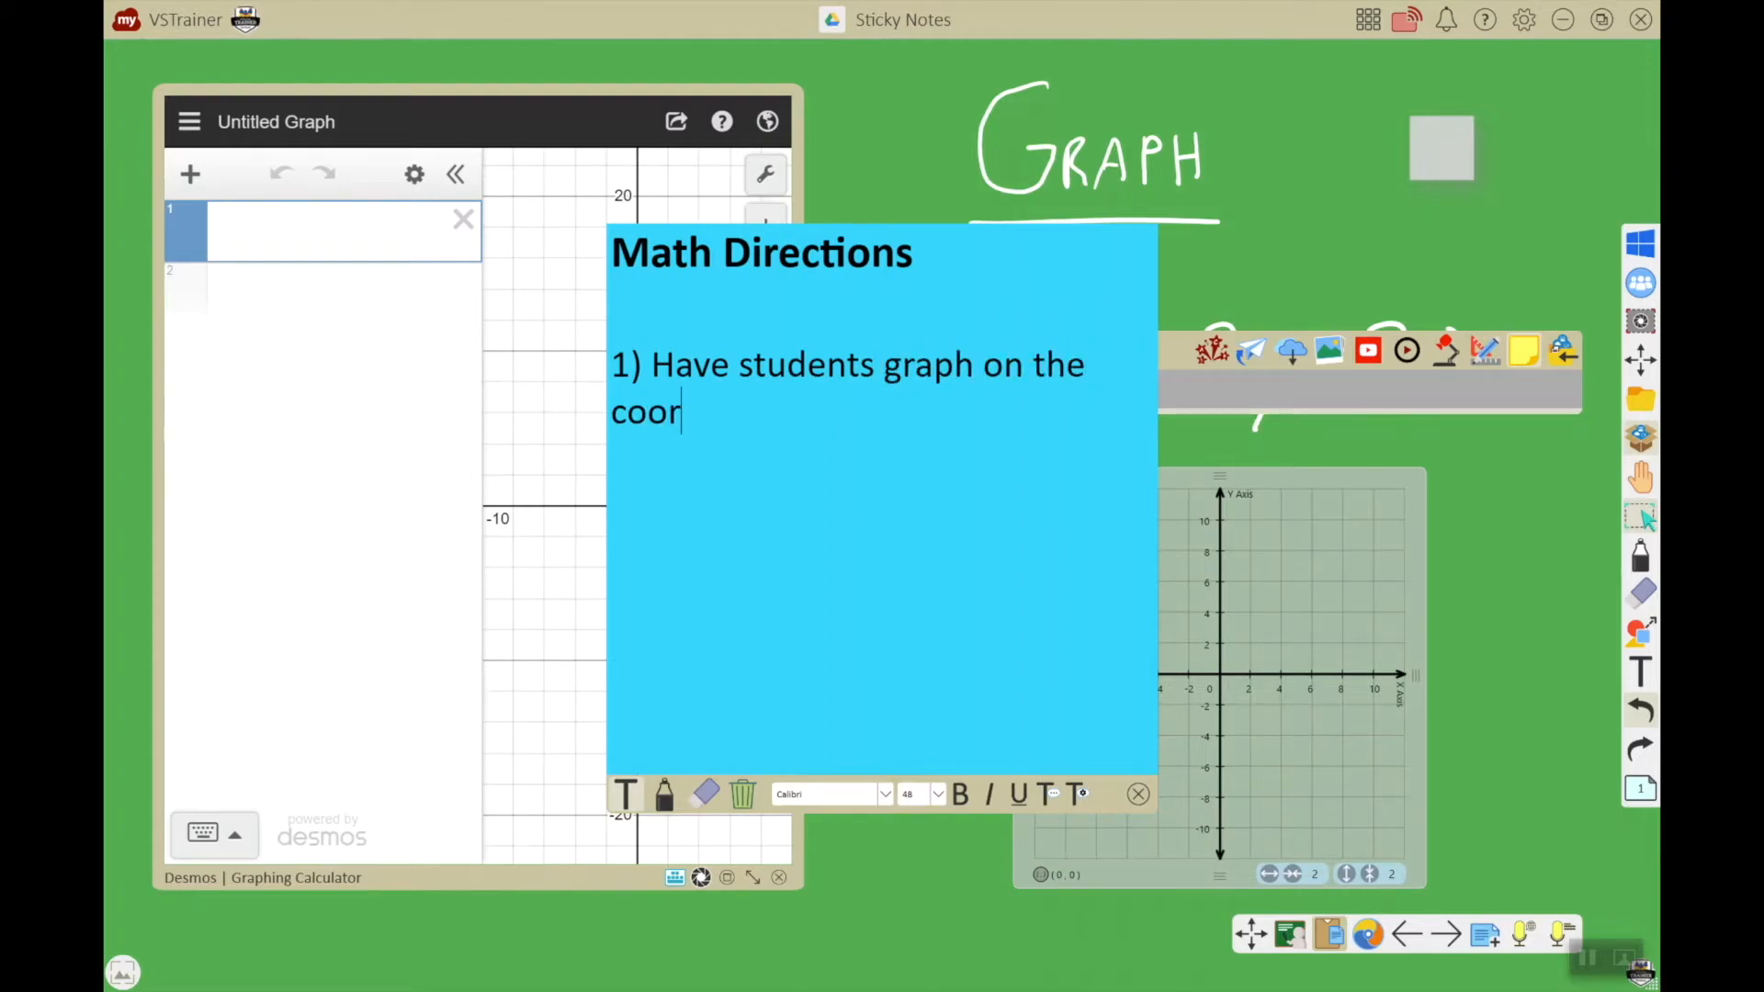
{"action": "type", "text": "dinate play the"}
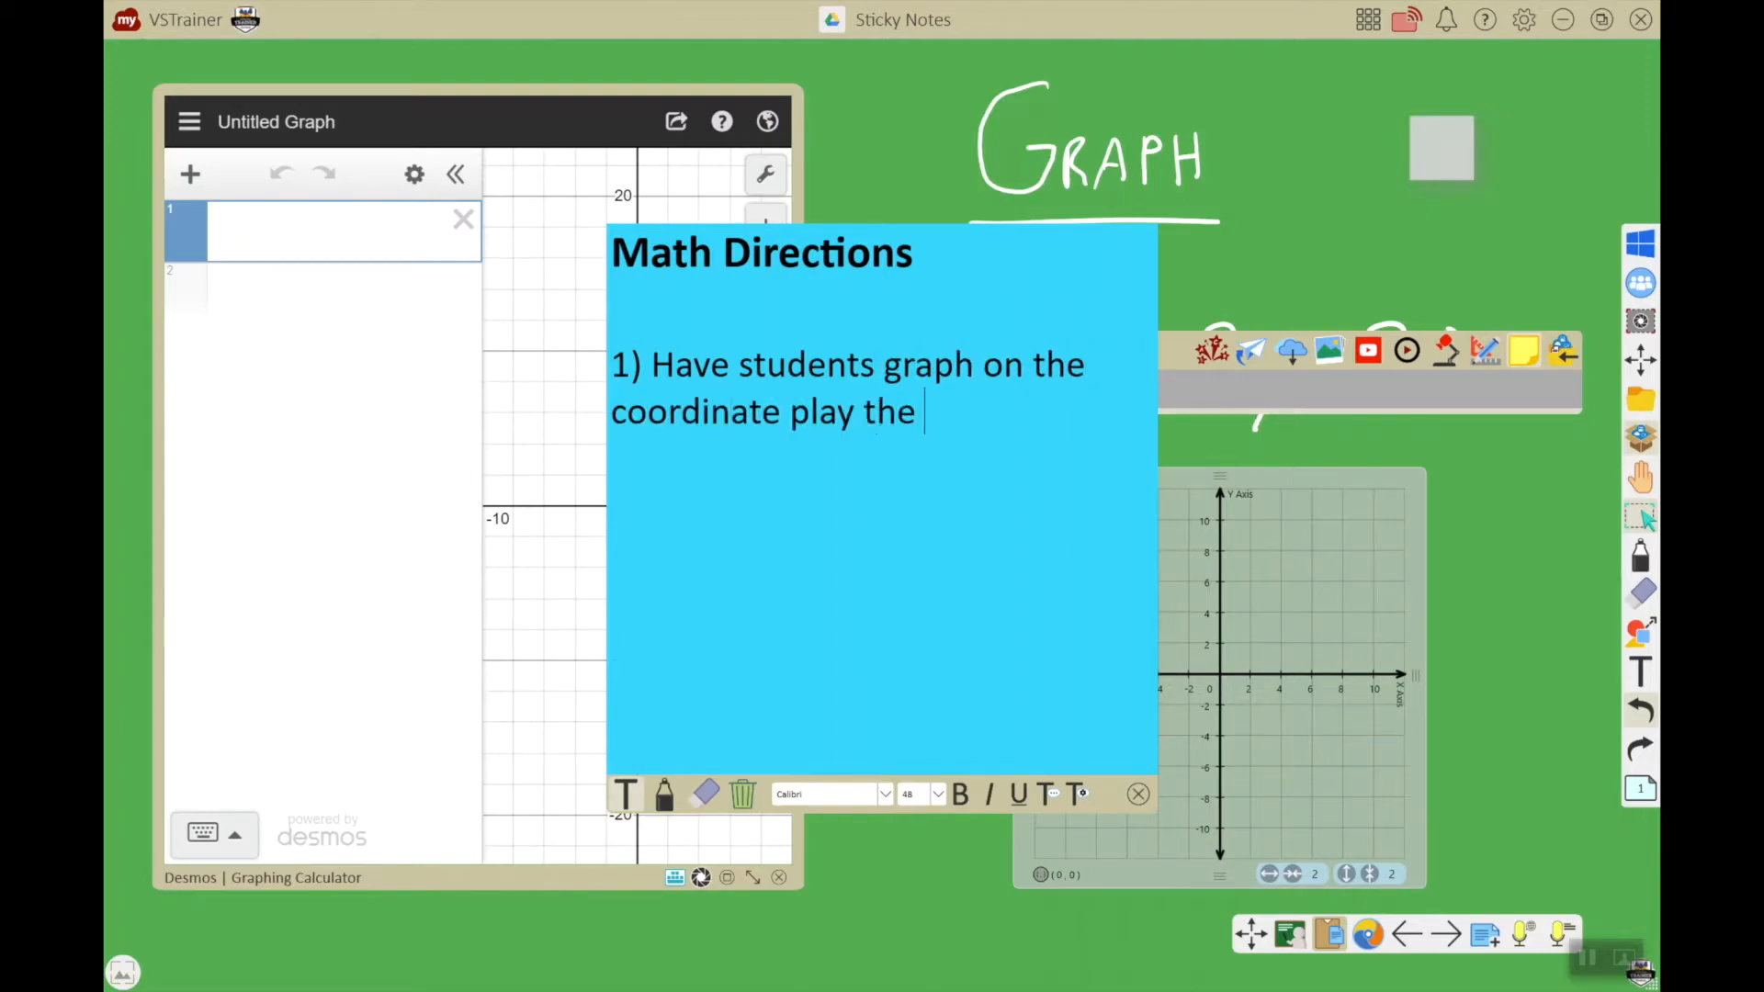
{"action": "type", "text": "x,y co"}
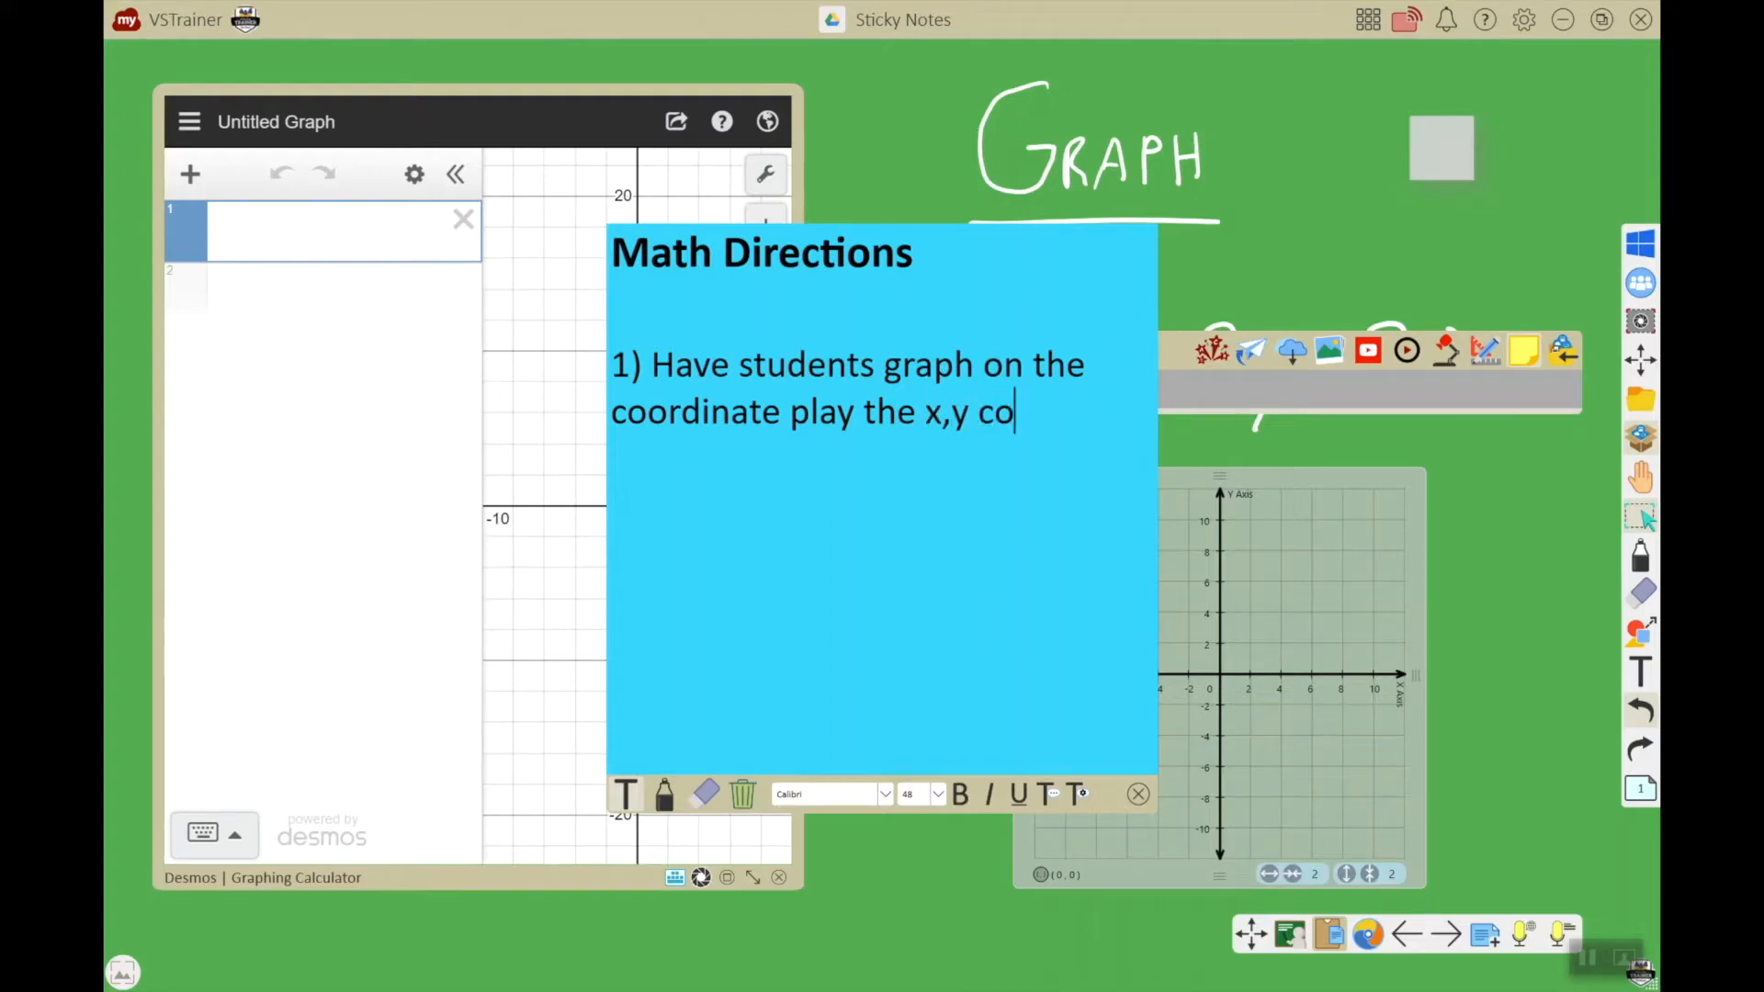
{"action": "type", "text": "ordinates for"}
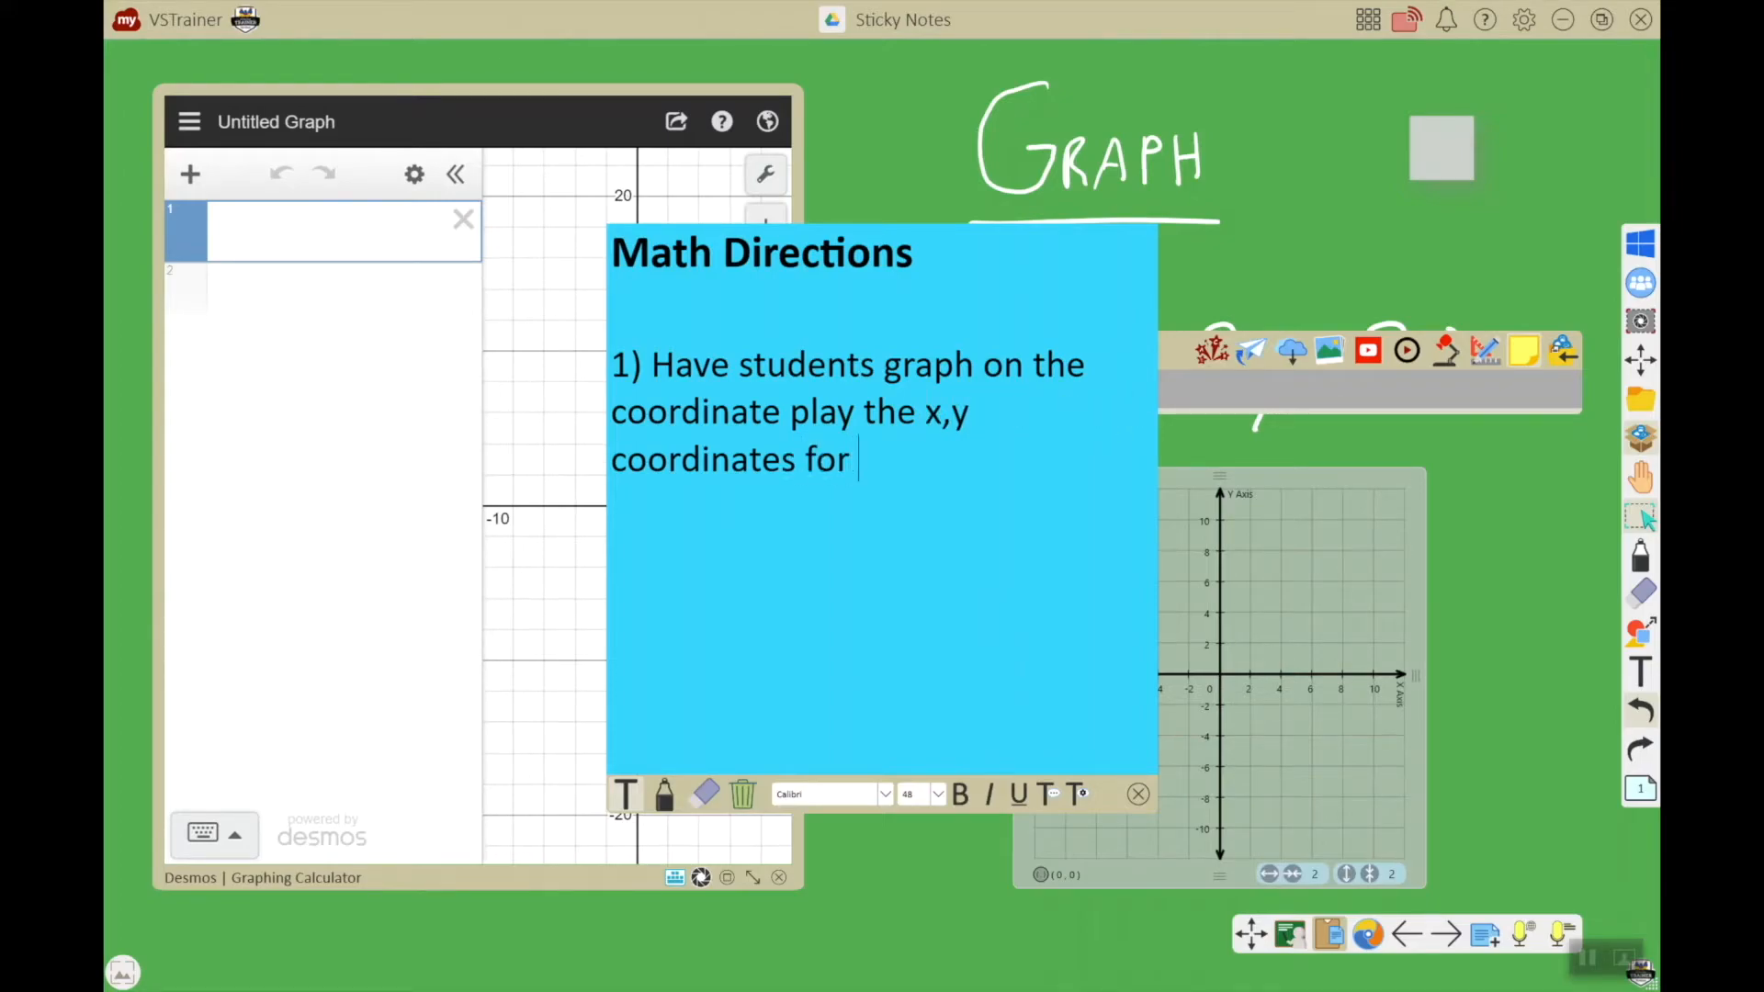
{"action": "type", "text": "the equation"}
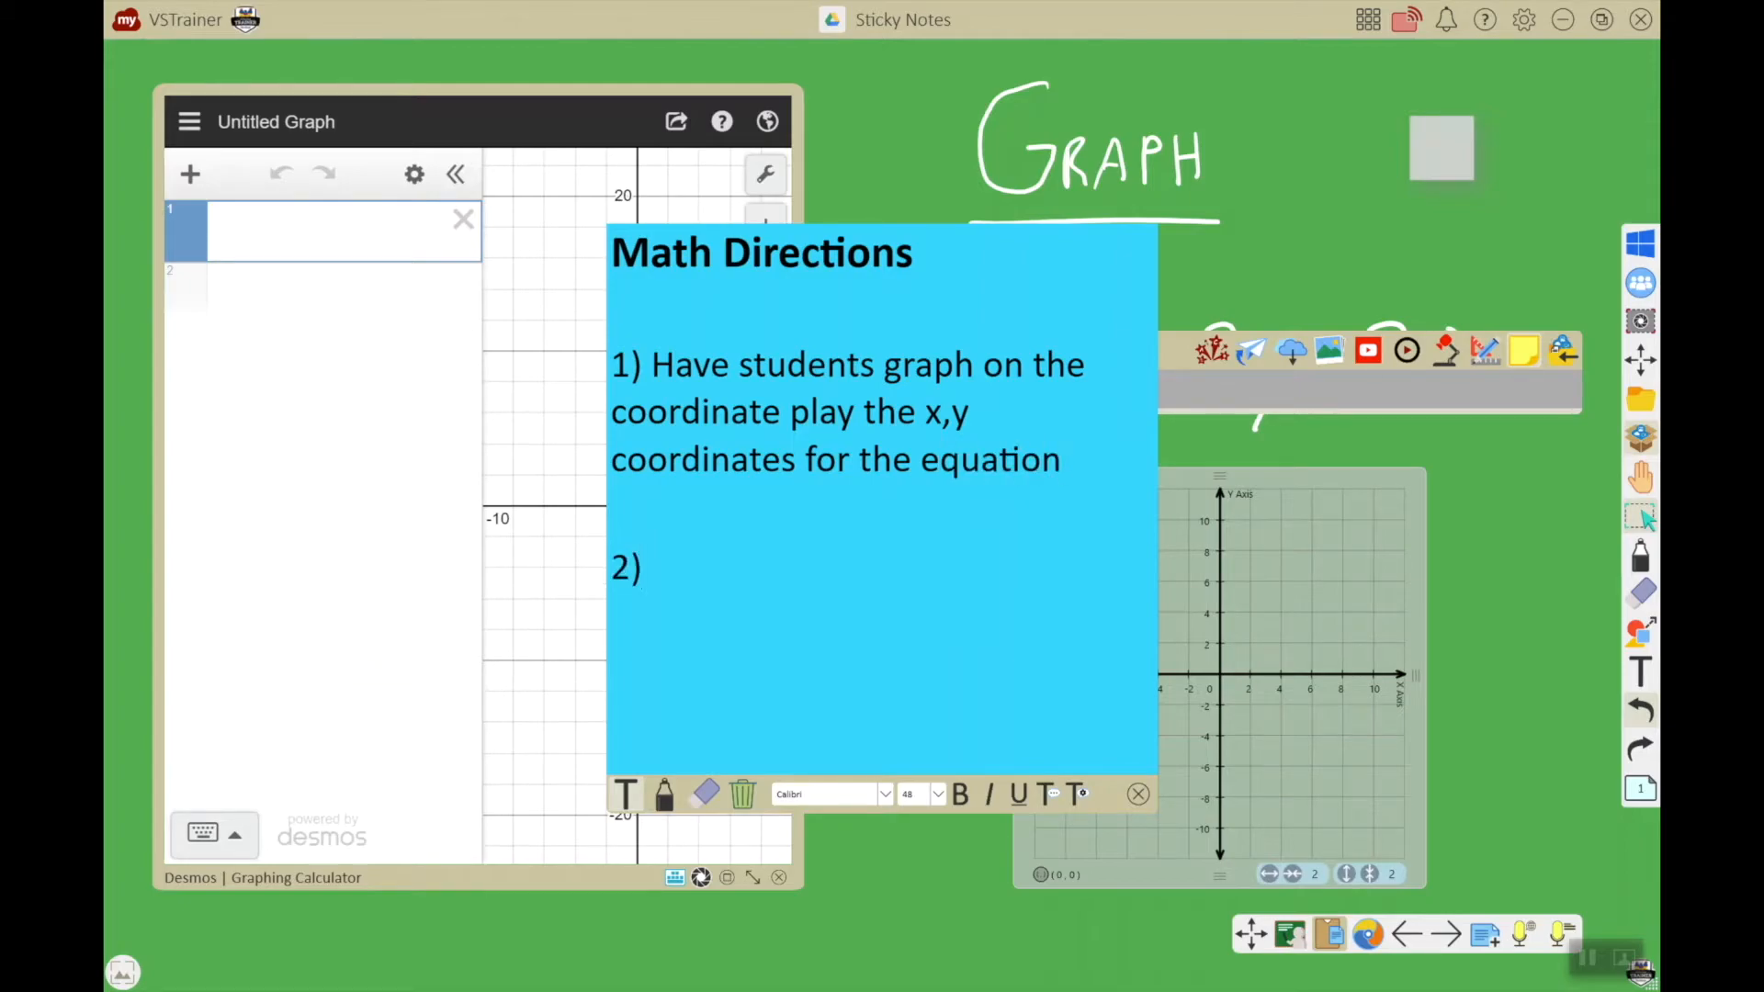
- Add the second step 'Discuss and agree as a class on the coordinates'
{"action": "type", "text": "Discus"}
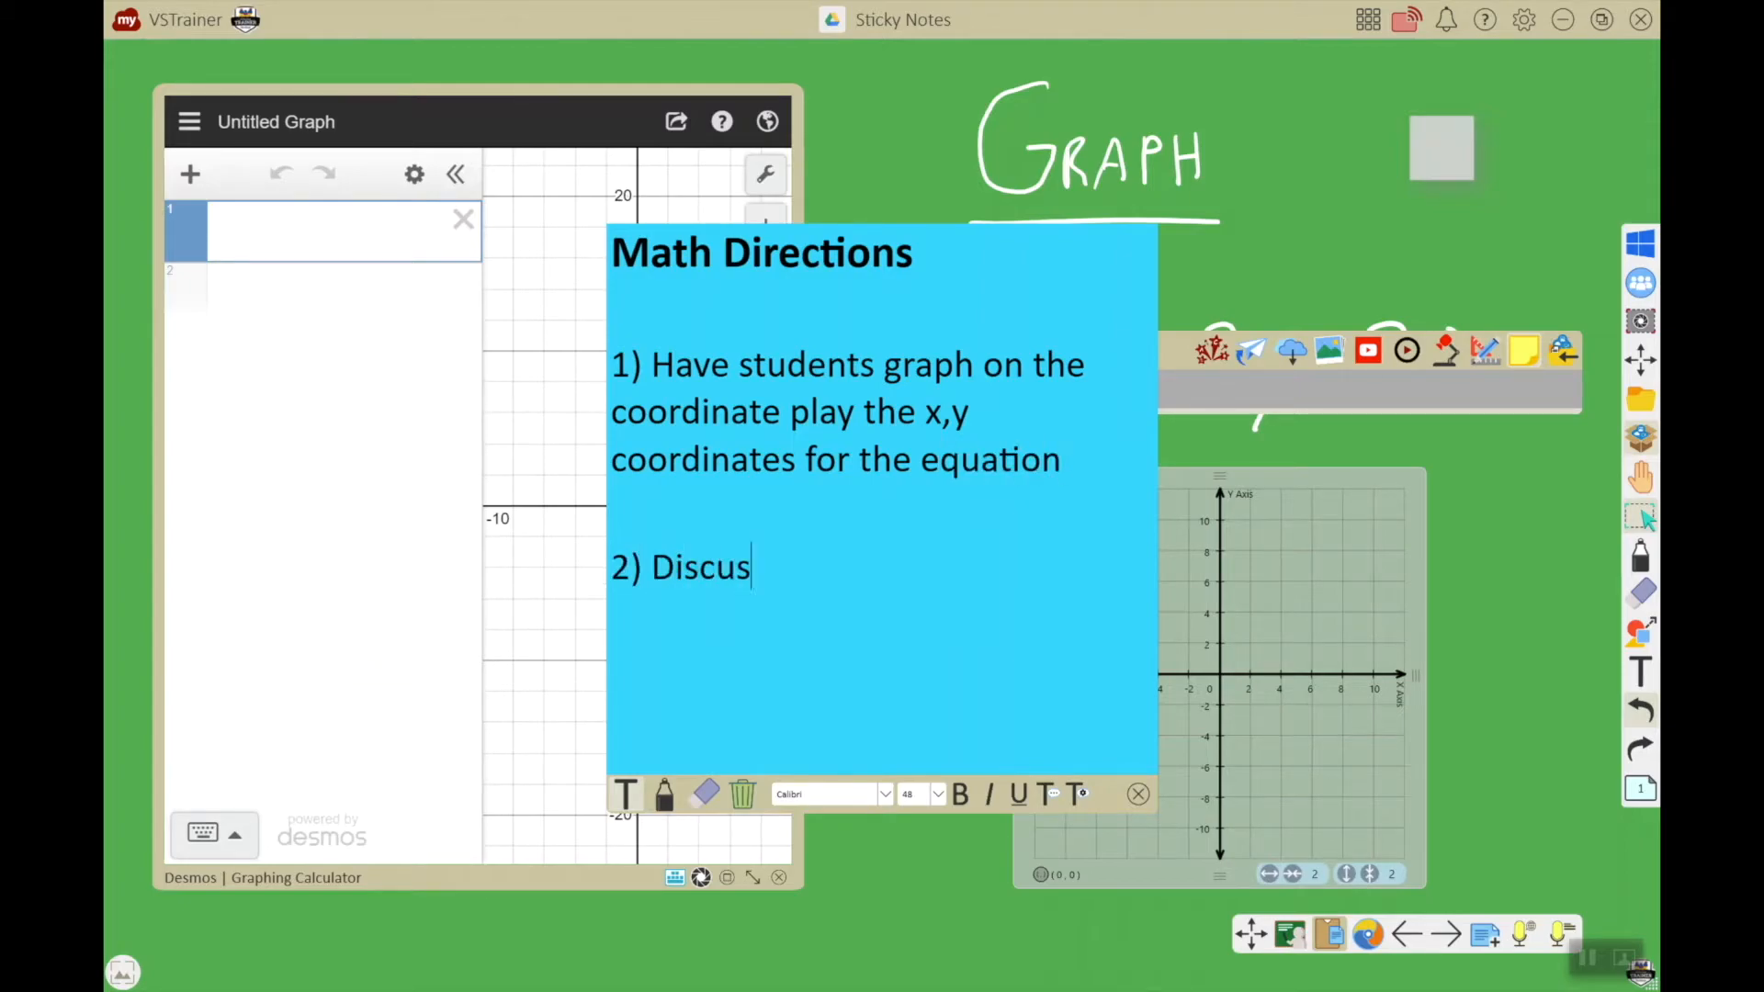
{"action": "type", "text": "s and agree"}
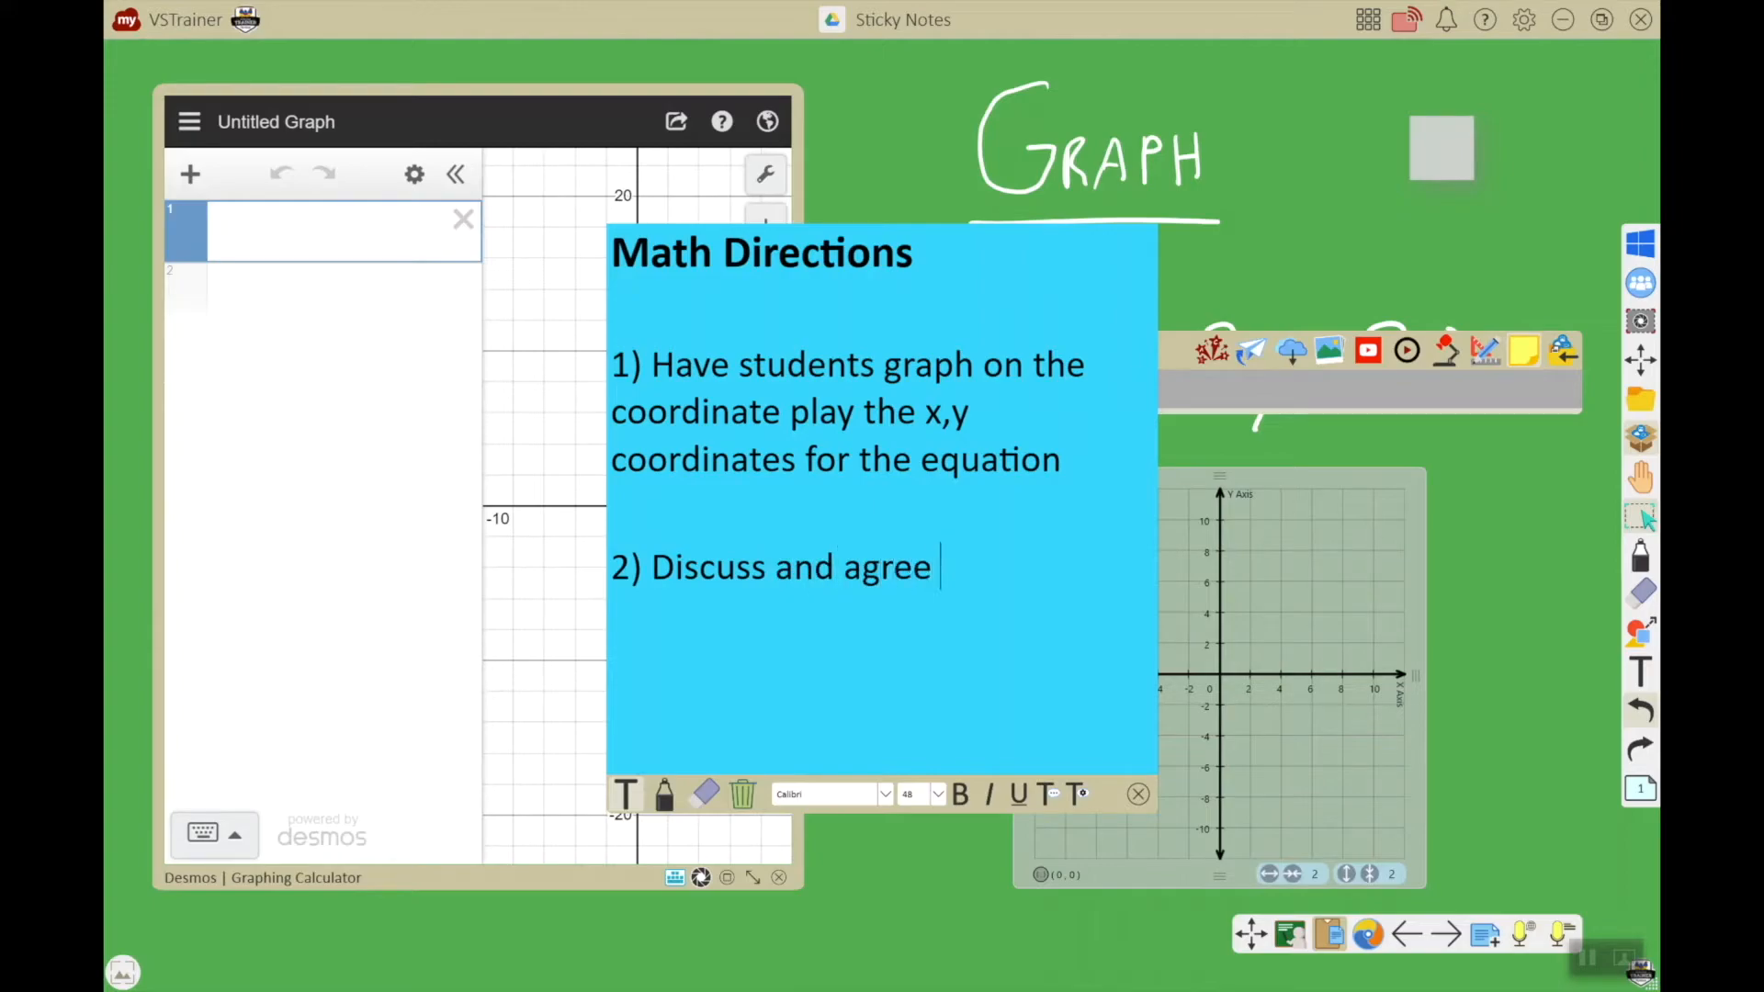
{"action": "type", "text": "as a class on the"}
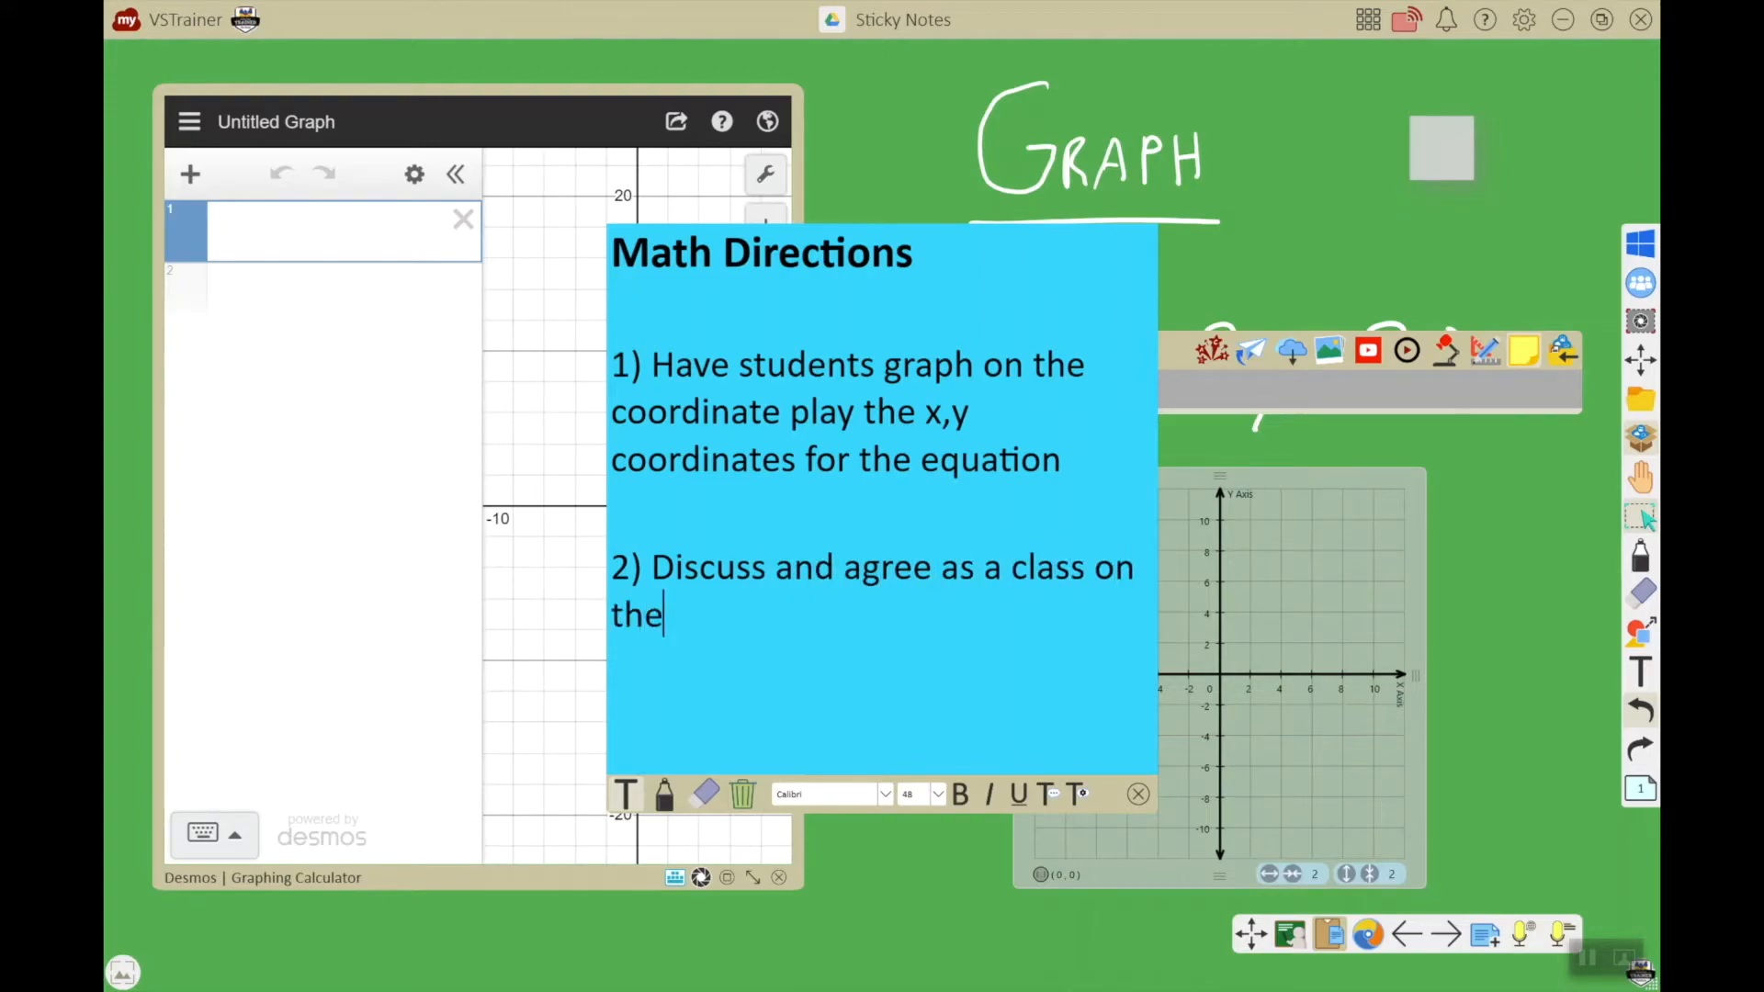
{"action": "type", "text": "coordinates"}
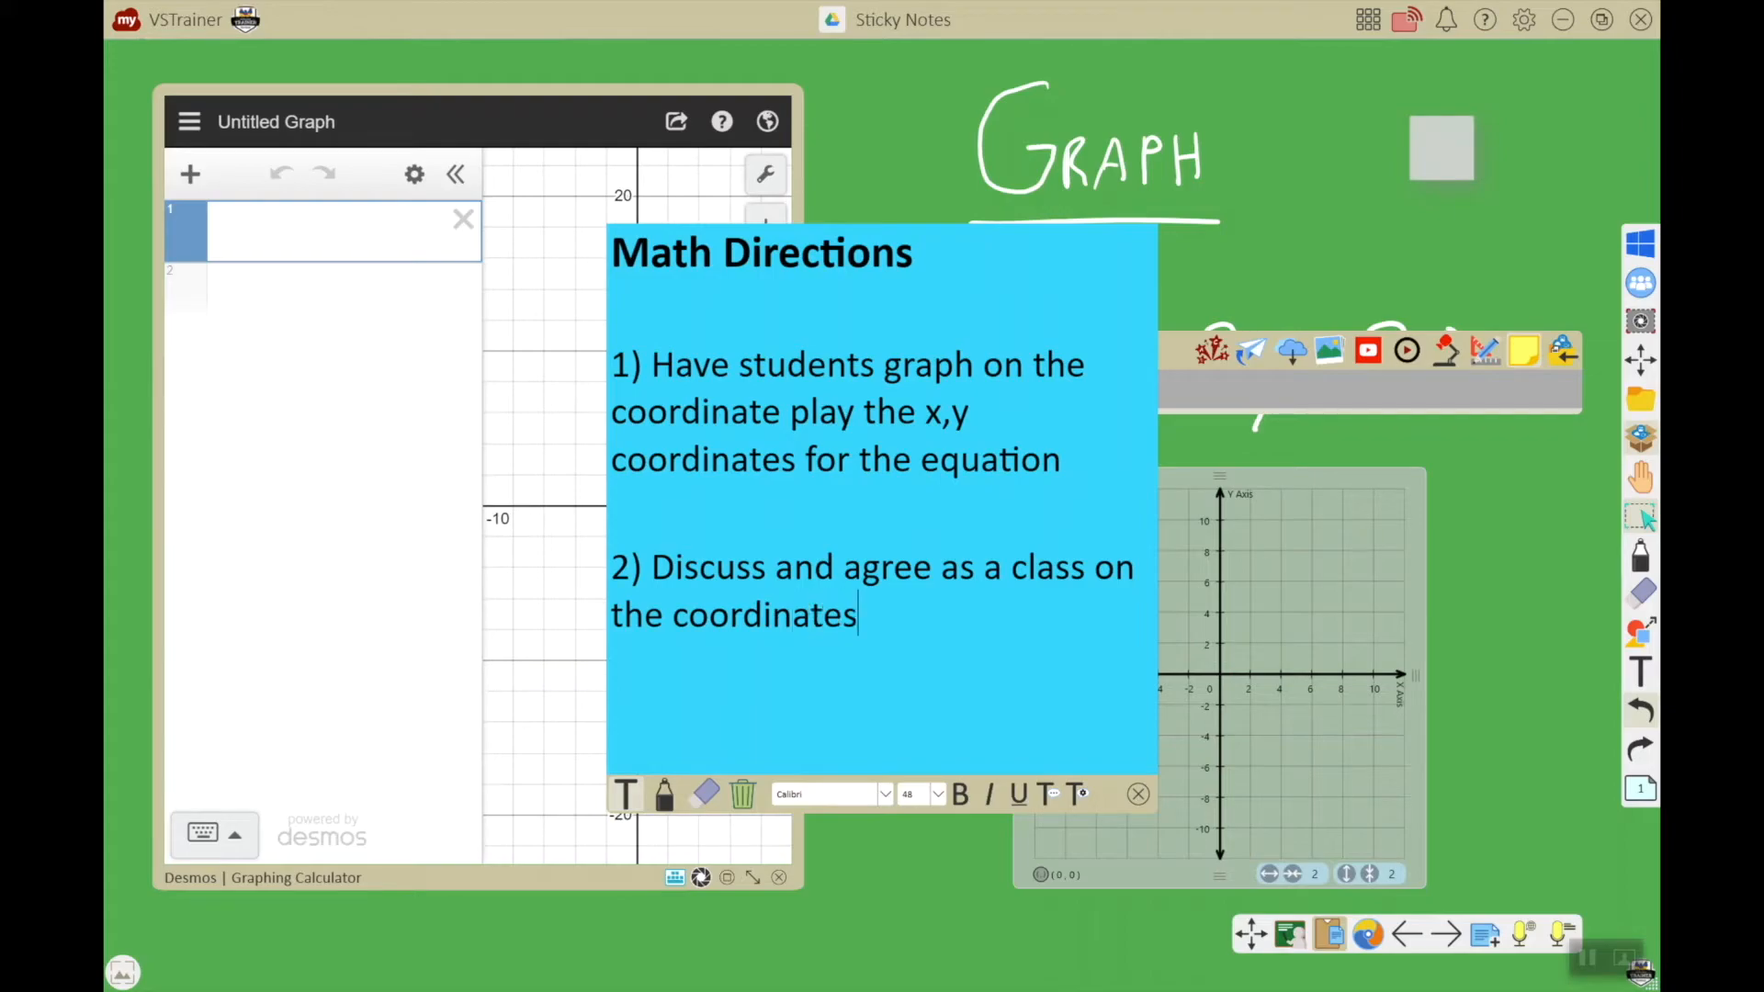
- Add the final step '3) Graph using Desmos'
{"action": "type", "text": "3"}
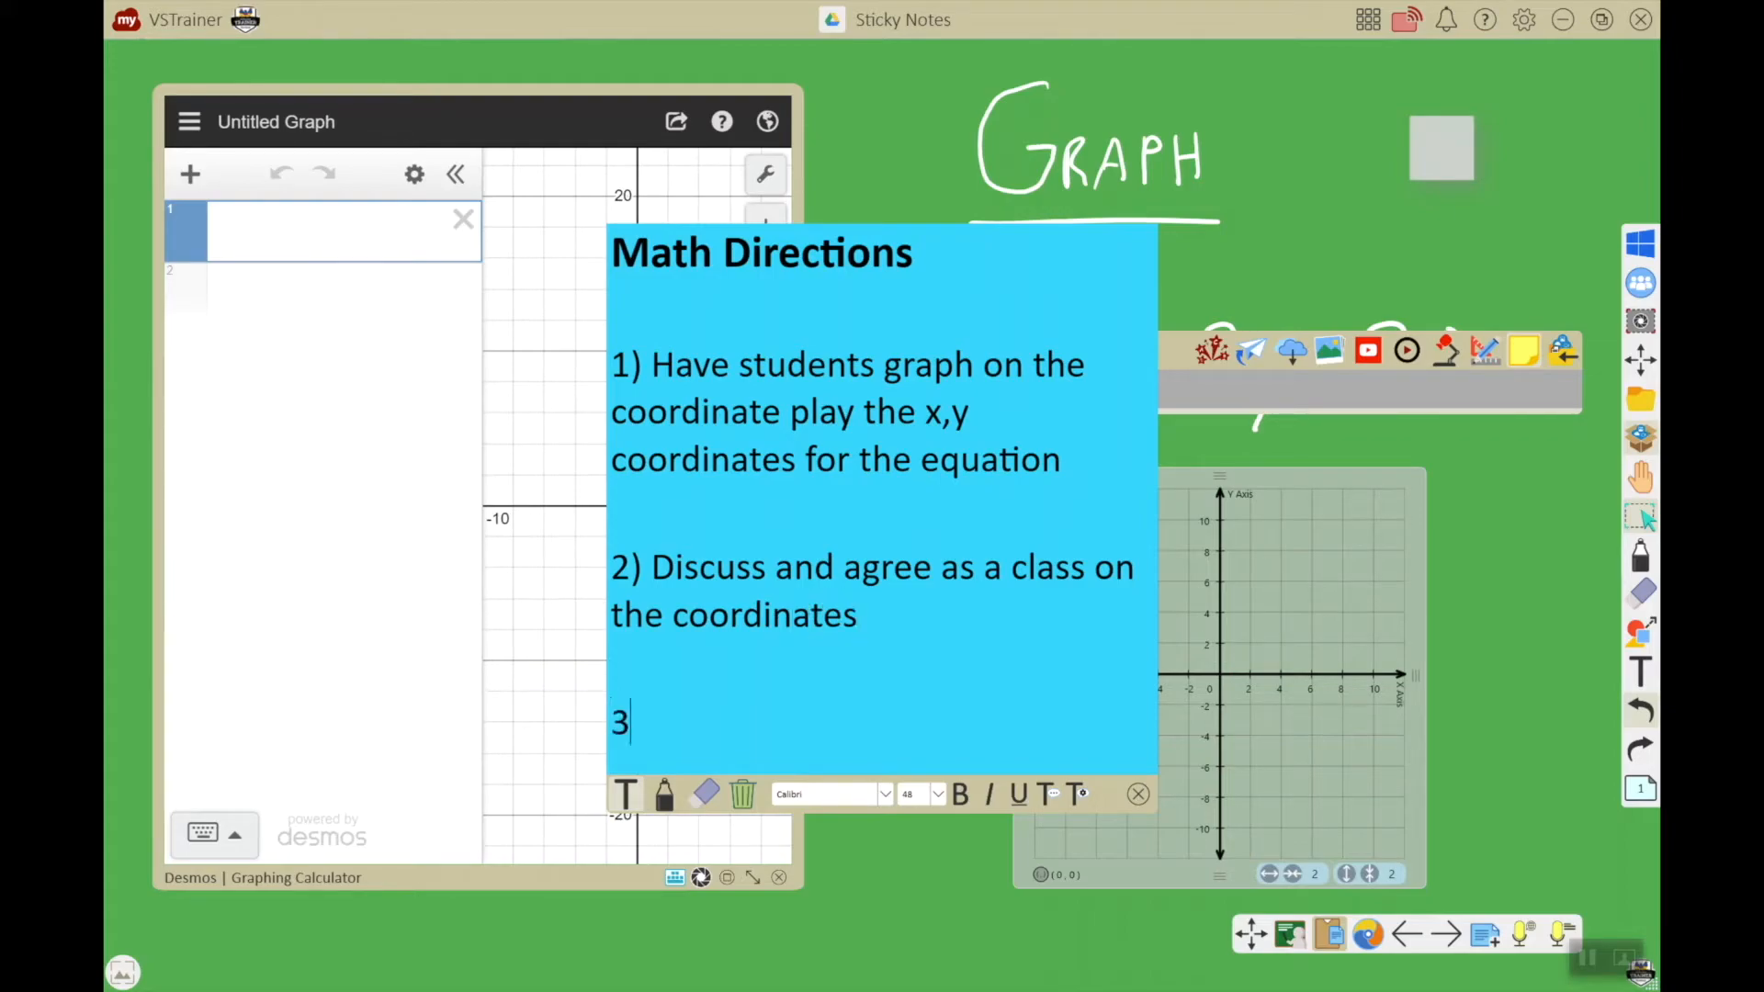
{"action": "type", "text": ") Grap"}
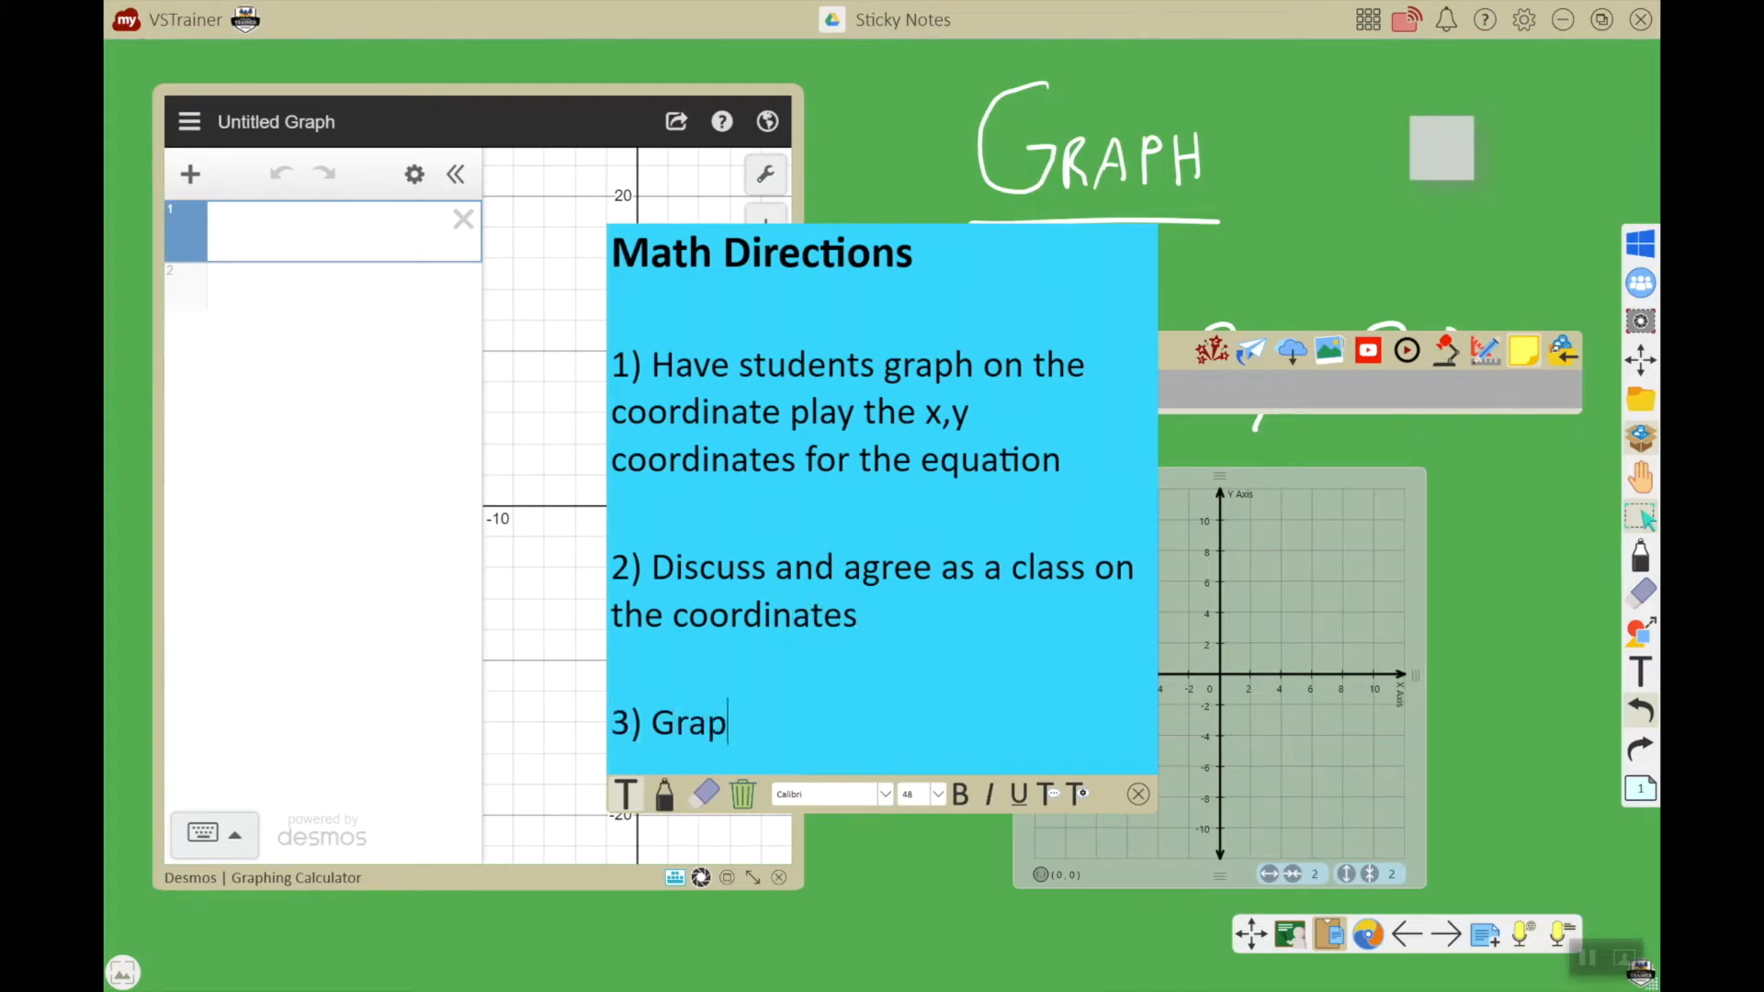
{"action": "type", "text": "h using Des"}
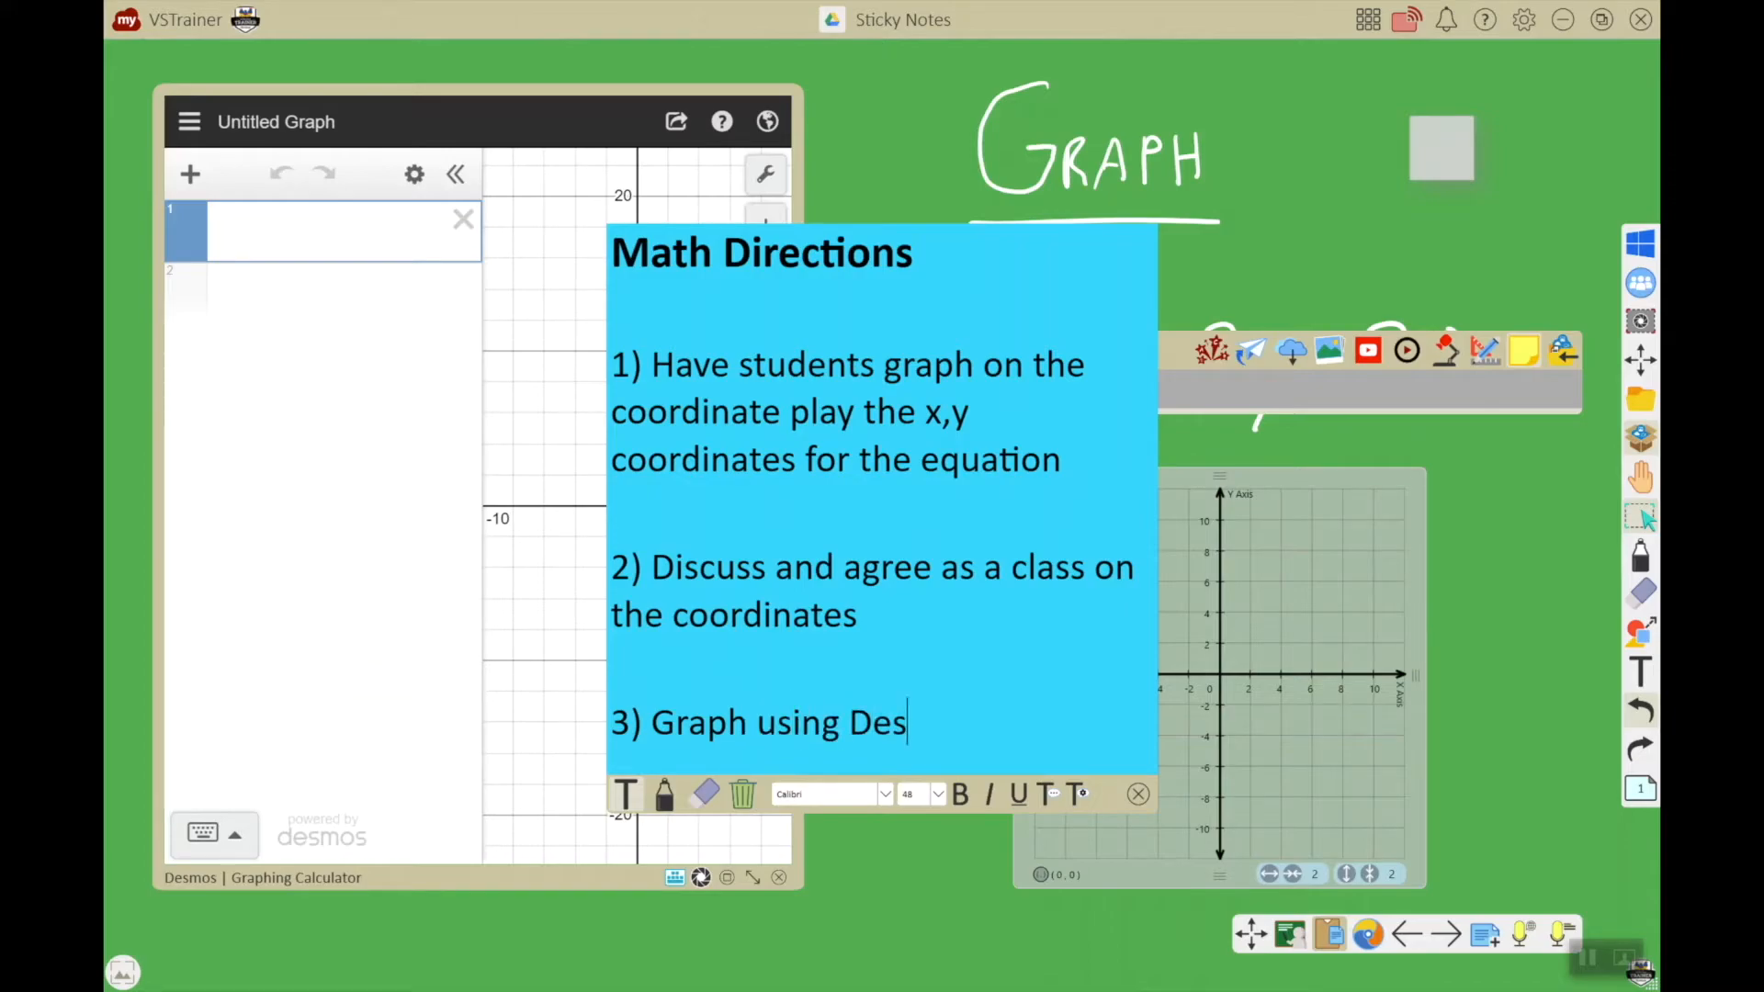
{"action": "type", "text": "mos"}
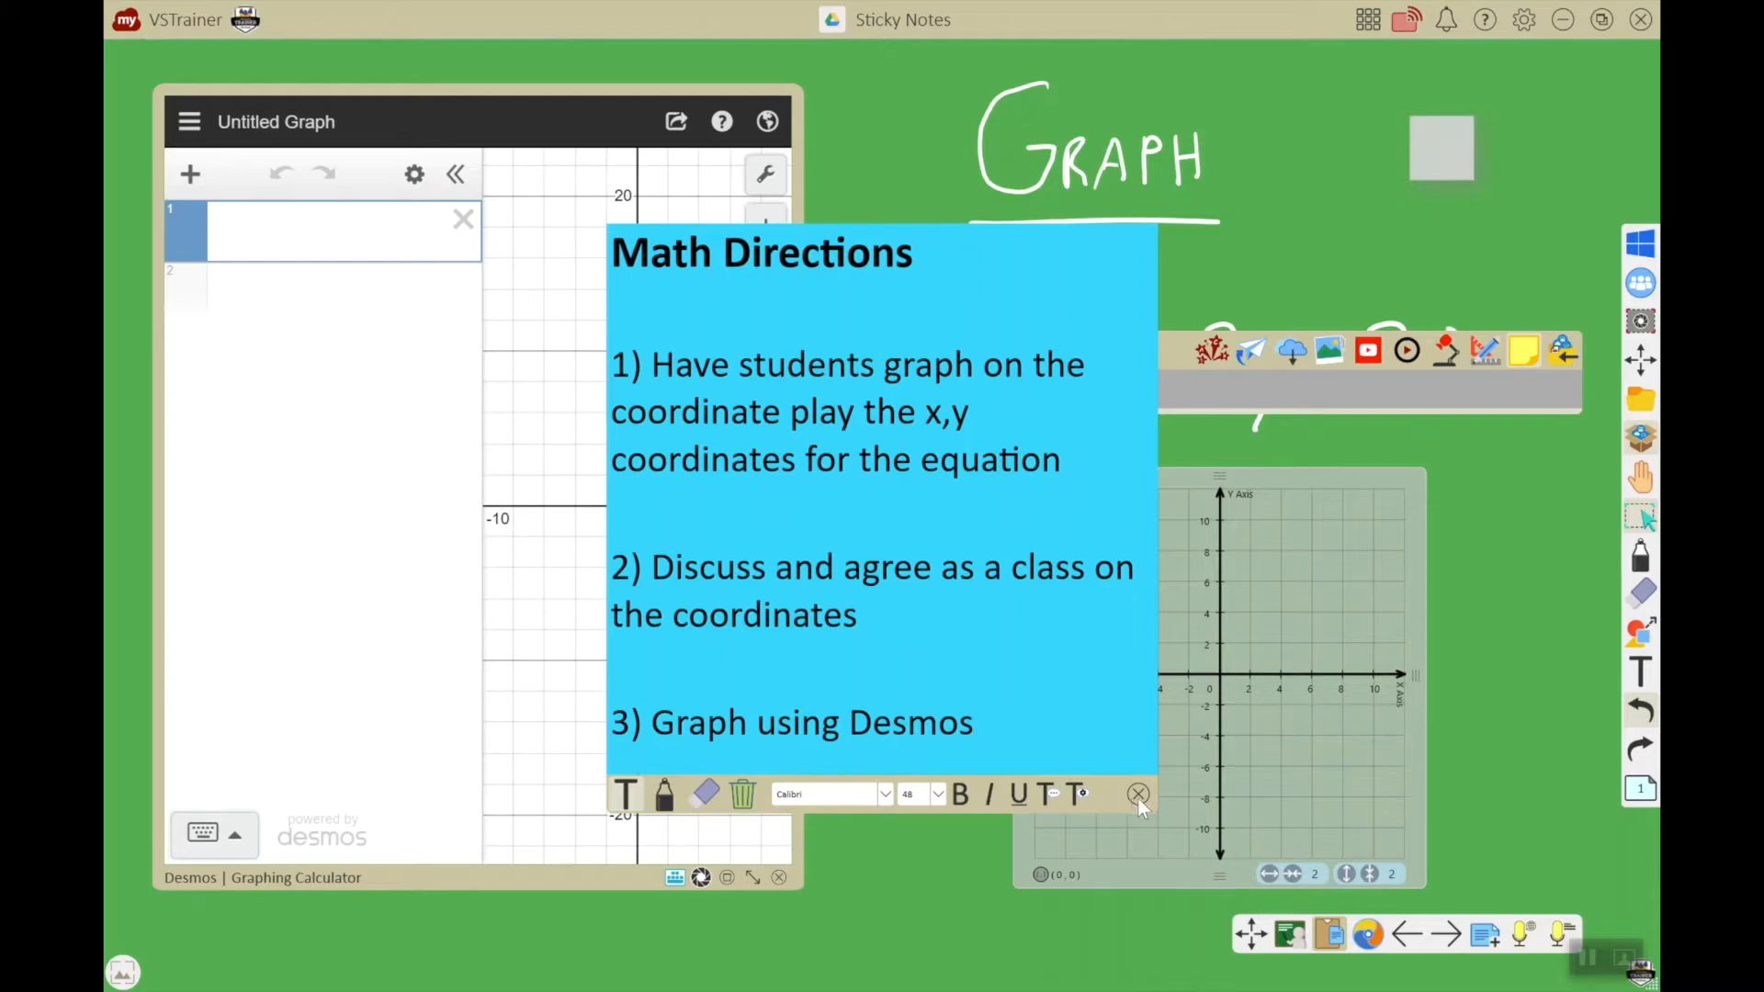
- Close the Math Directions note, shrinking it to a thumbnail on the whiteboard
{"action": "left_click", "coordinate": [1137, 793]}
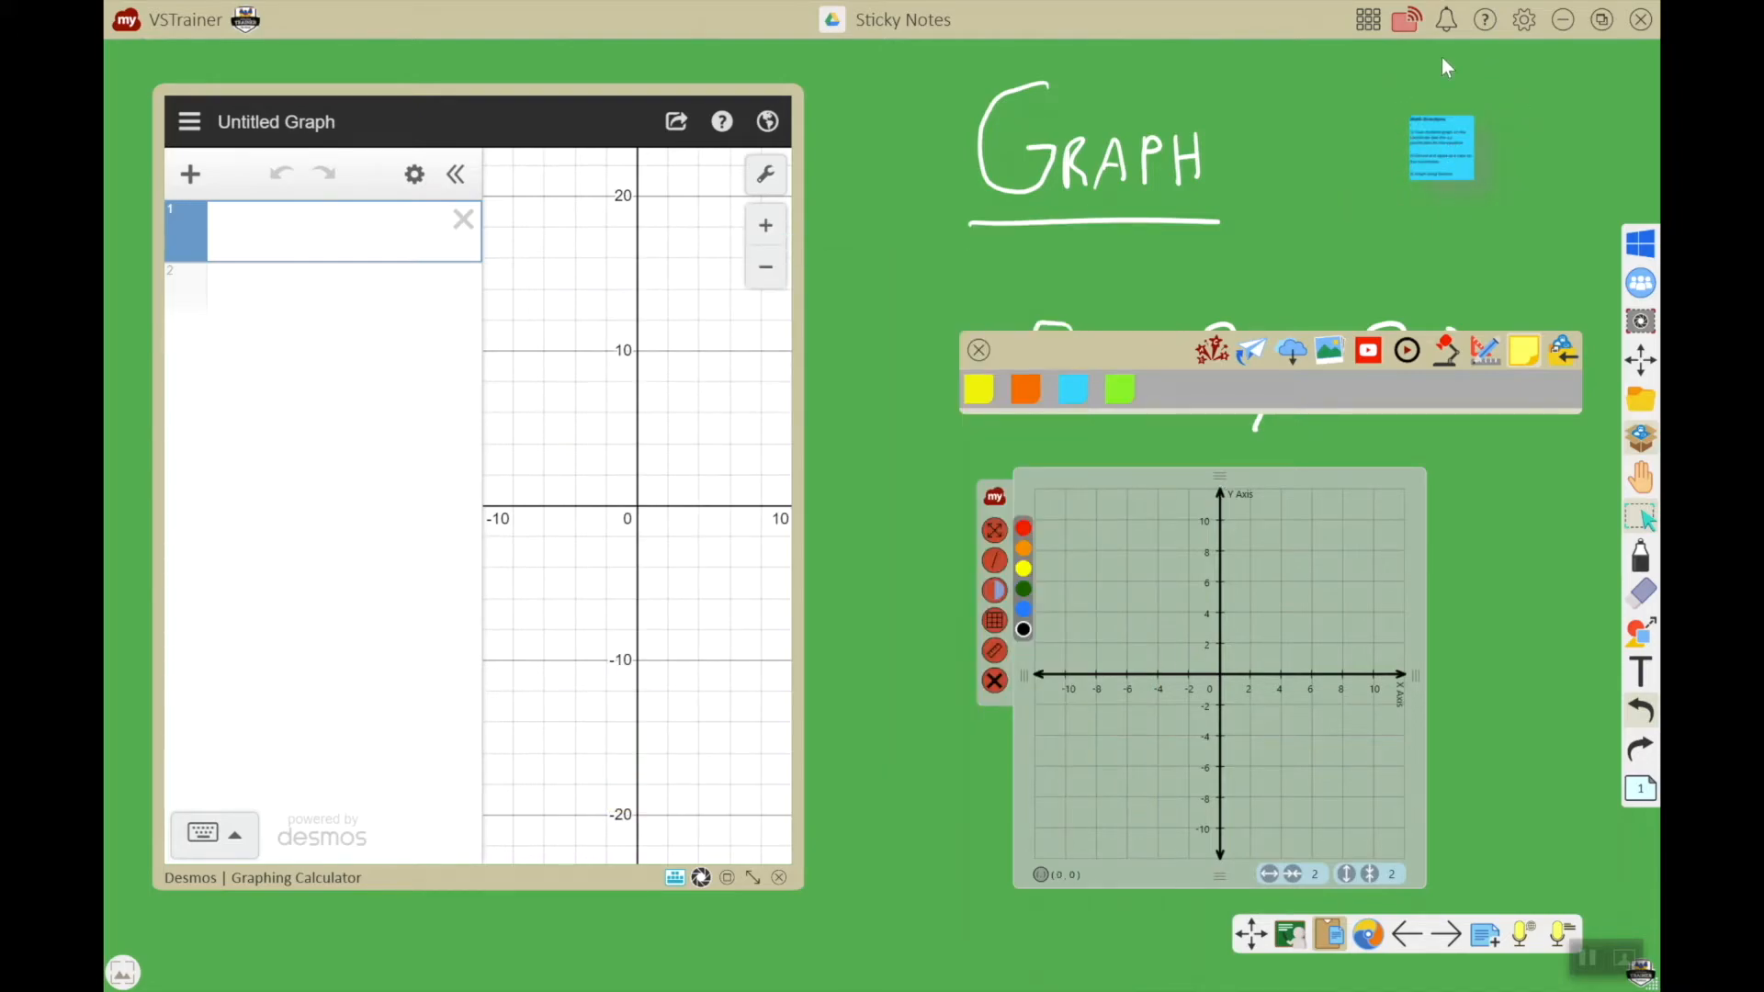
{"action": "mouse_move", "coordinate": [1632, 600]}
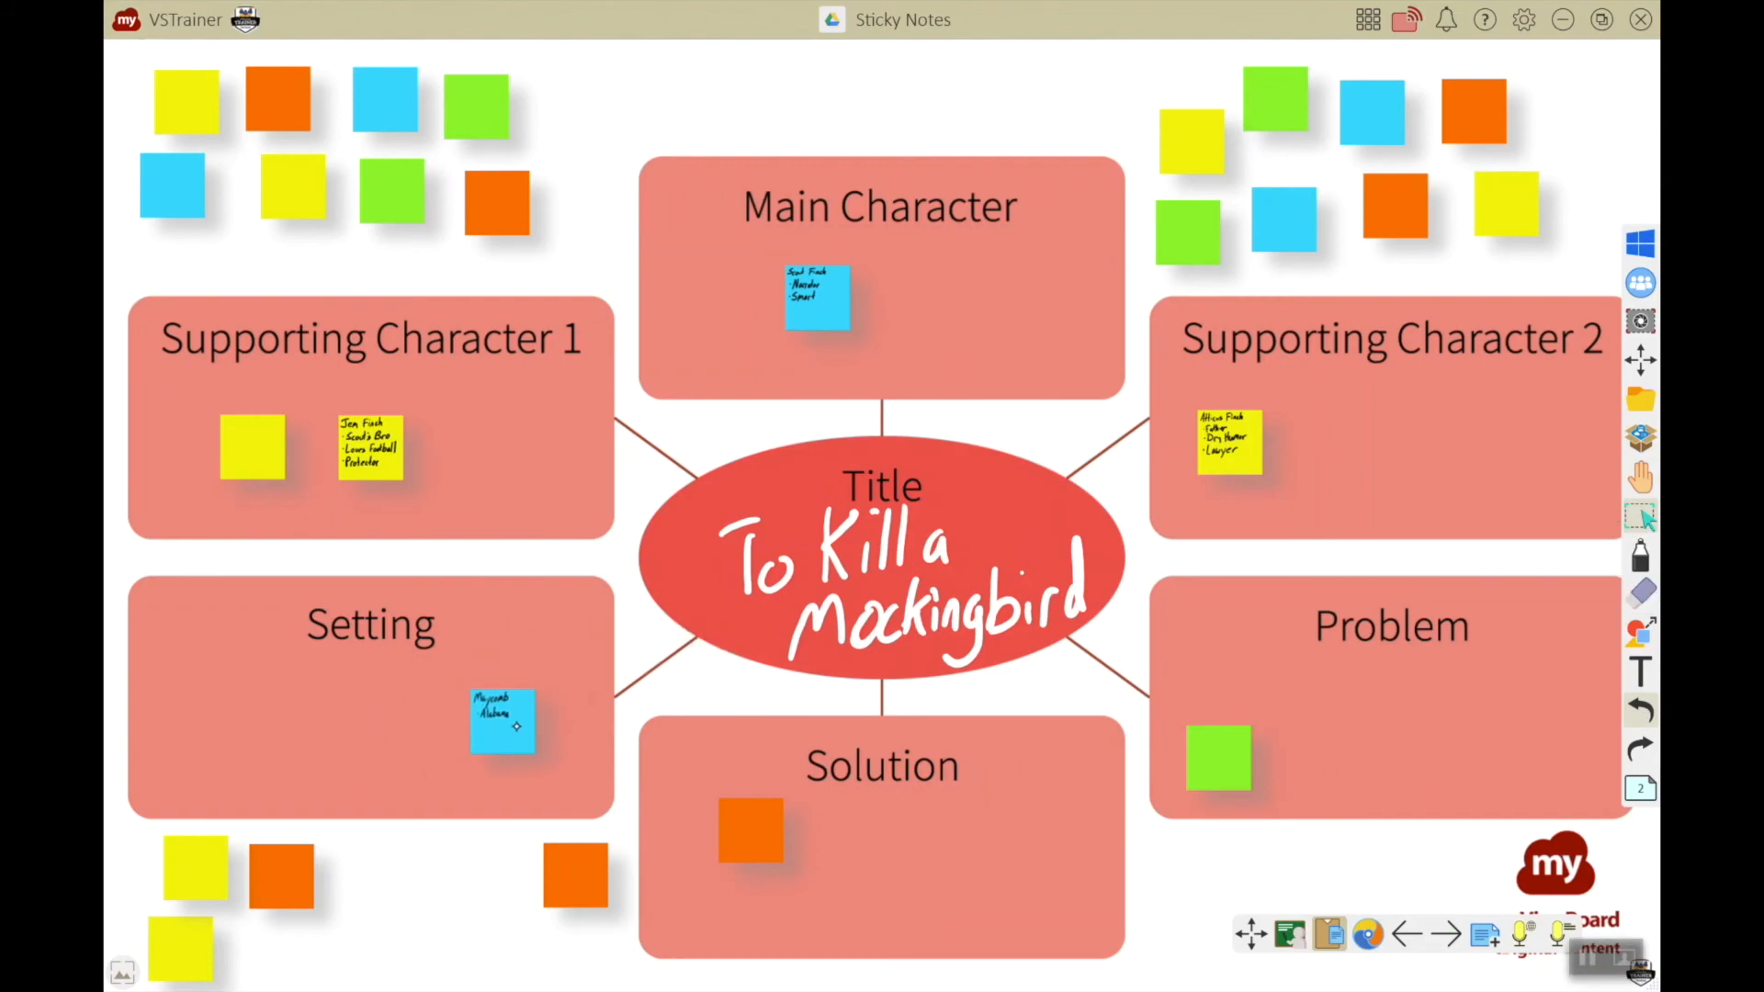
- Expand the blue Setting note reading 'Maycomb, Alabama' on the story map
{"action": "double_click", "coordinate": [503, 721]}
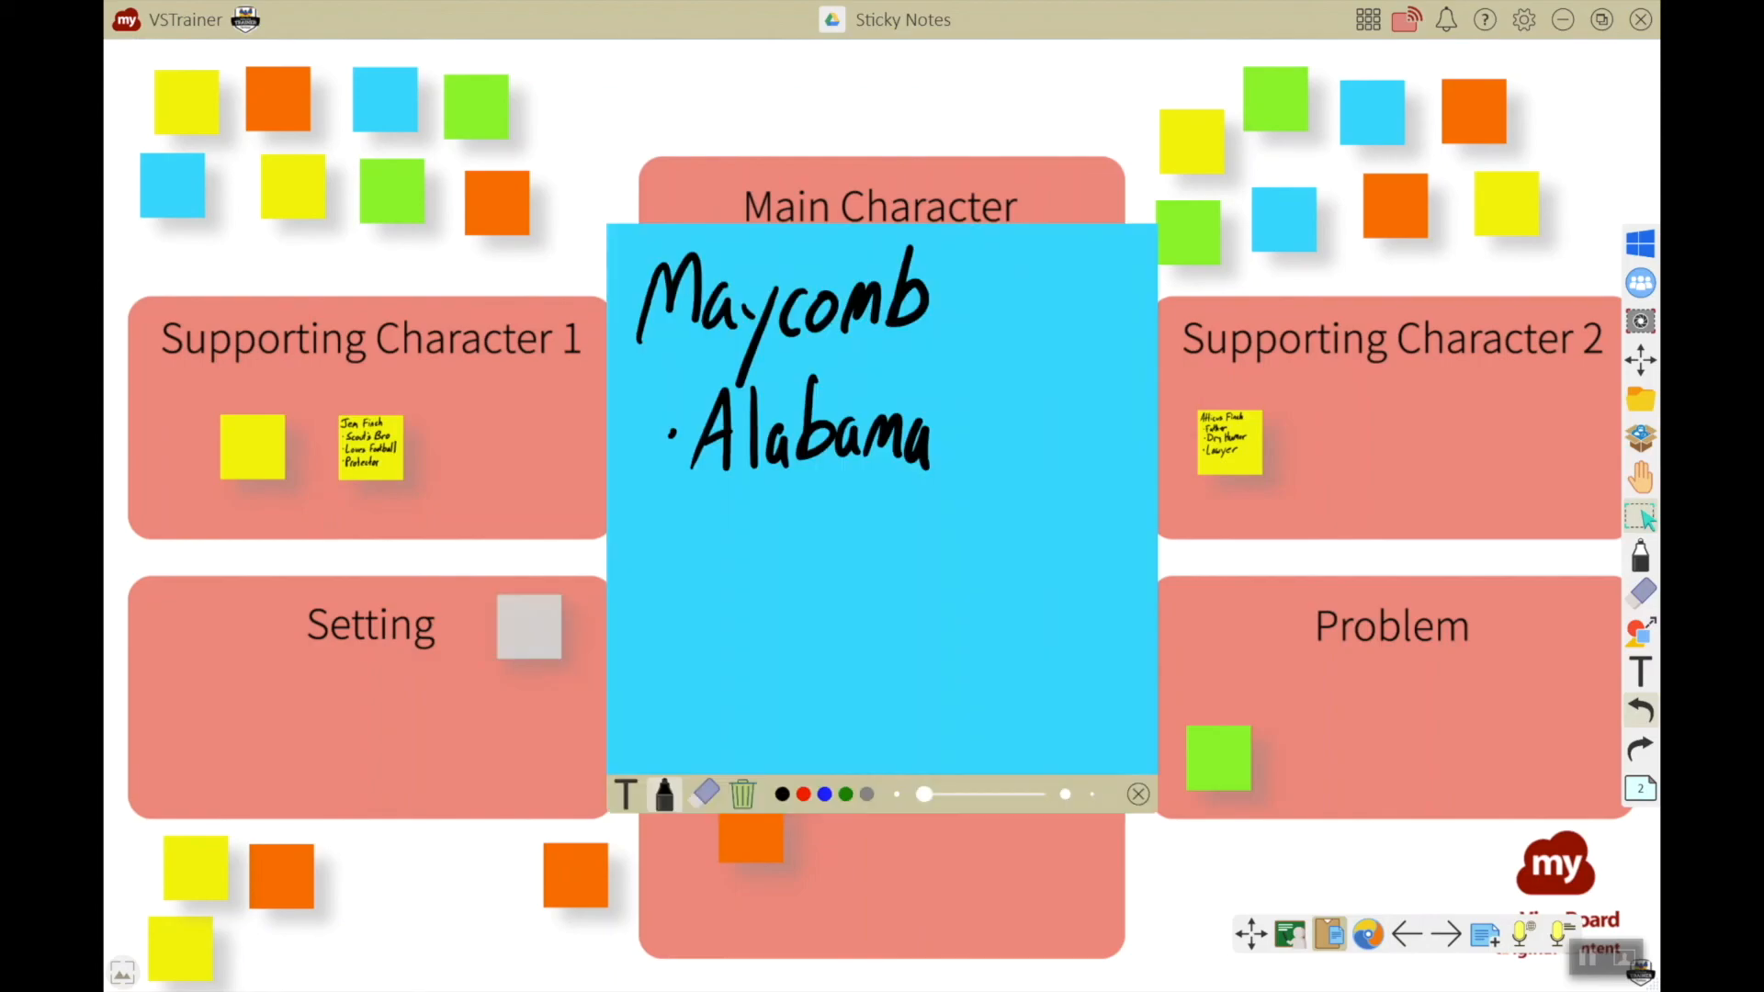